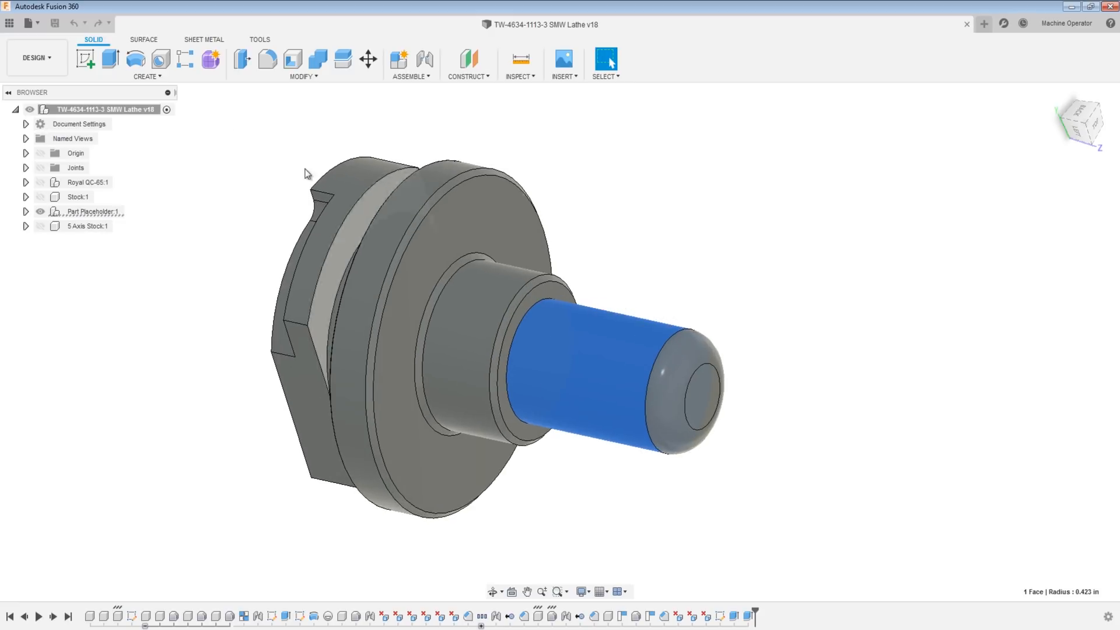
Switch to the Manufacture workspace and display the Profile Roughing1 lathe toolpath.
{"action": "left_click", "coordinate": [34, 58]}
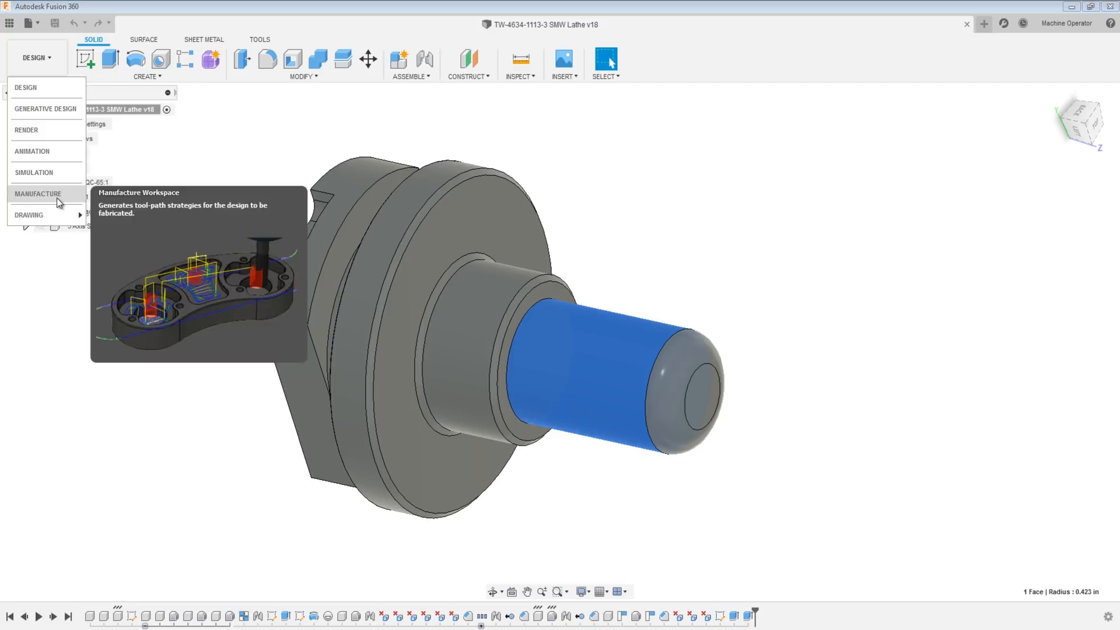
{"action": "left_click", "coordinate": [37, 194]}
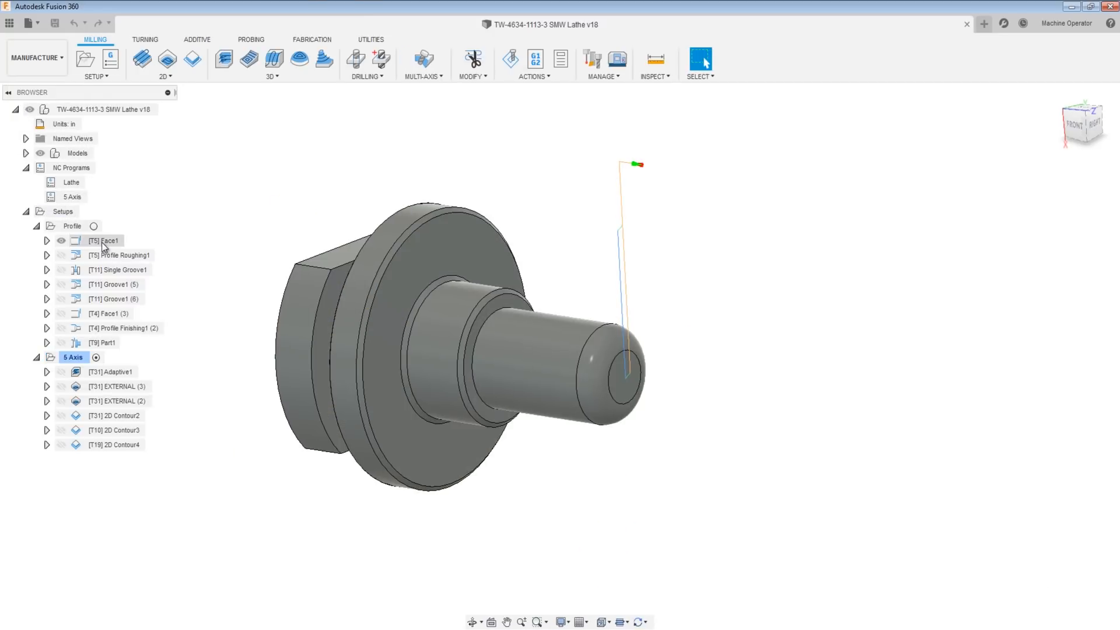
{"action": "left_click", "coordinate": [125, 255]}
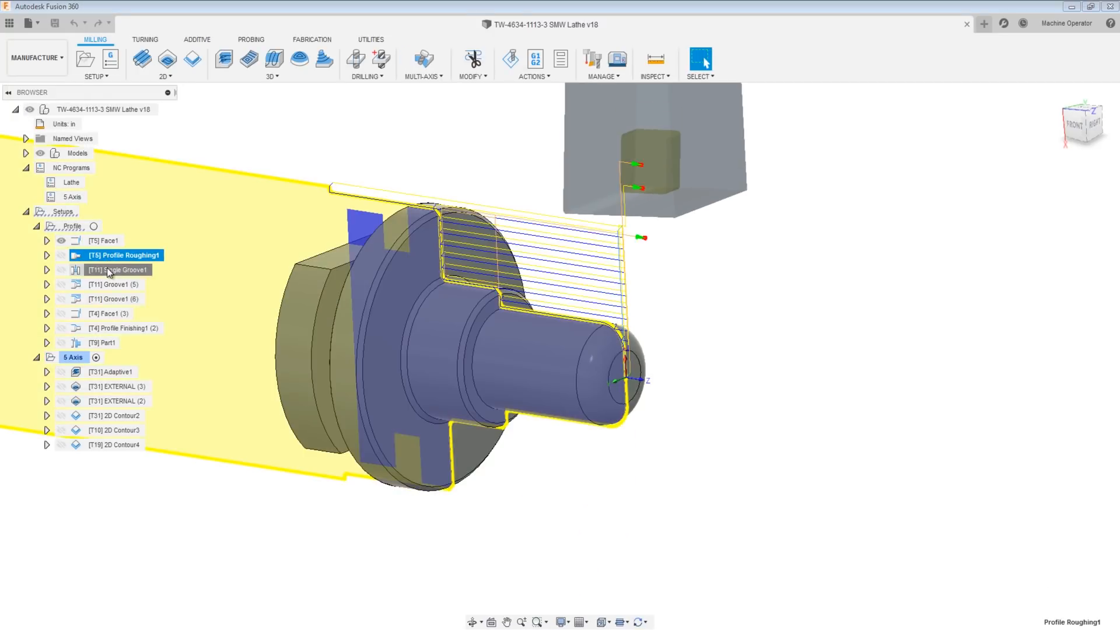
{"action": "left_click", "coordinate": [114, 285]}
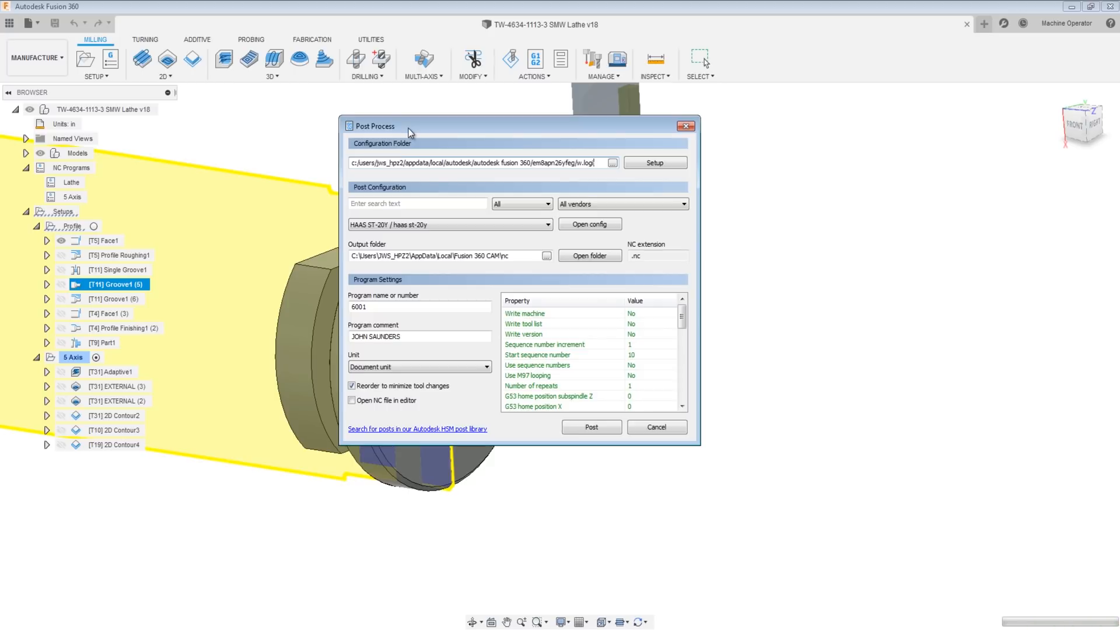
Cancel the Post Process dialog, preview the Groove1 (5) toolpath, then clear the selection.
{"action": "left_click", "coordinate": [680, 317]}
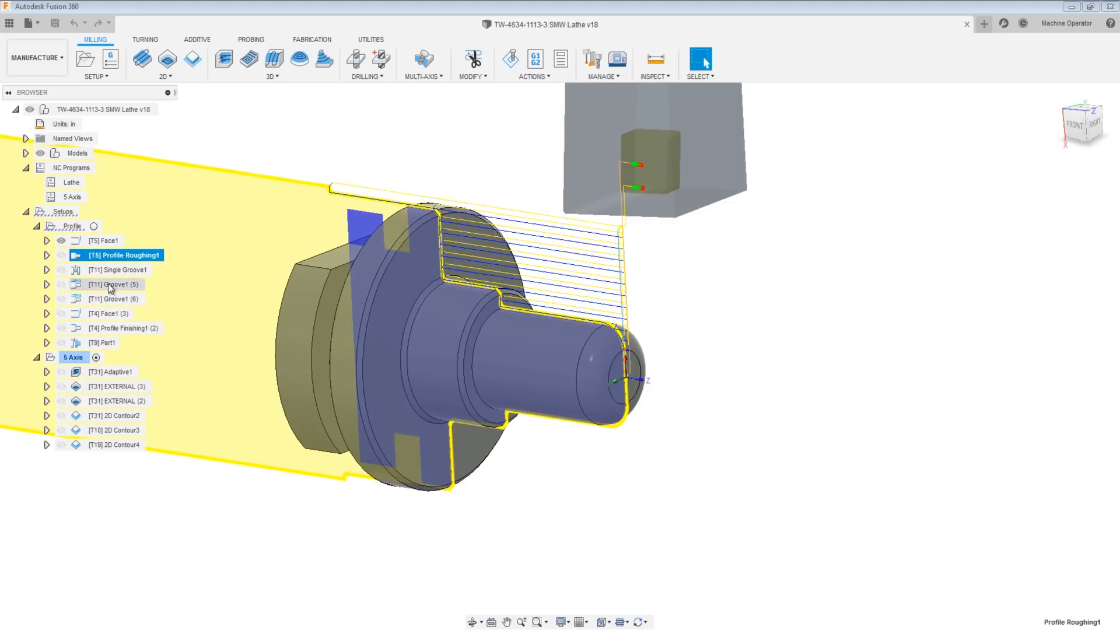
{"action": "left_click", "coordinate": [117, 285]}
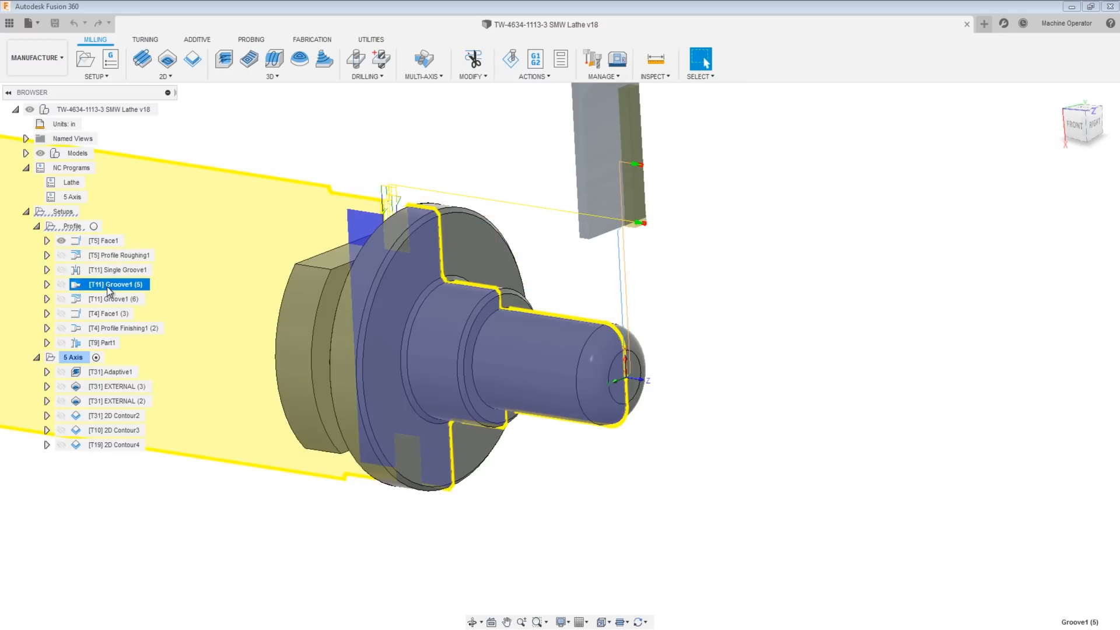
{"action": "left_click", "coordinate": [113, 299]}
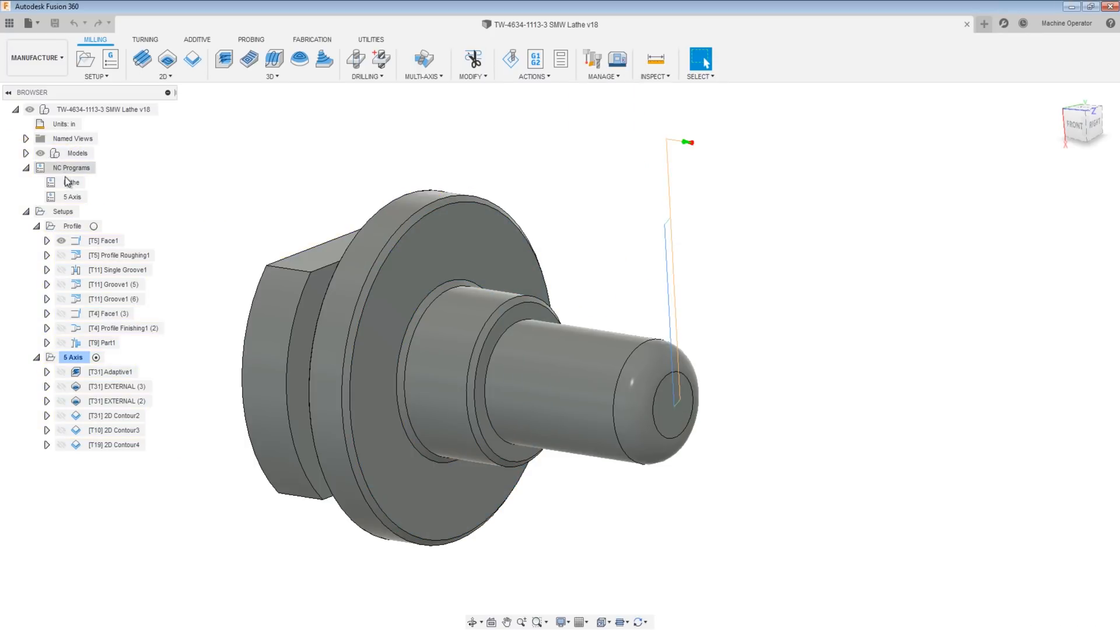
Edit the Lathe NC program, reviewing its Profile operations and HAAS ST-20Y post settings.
{"action": "right_click", "coordinate": [70, 182]}
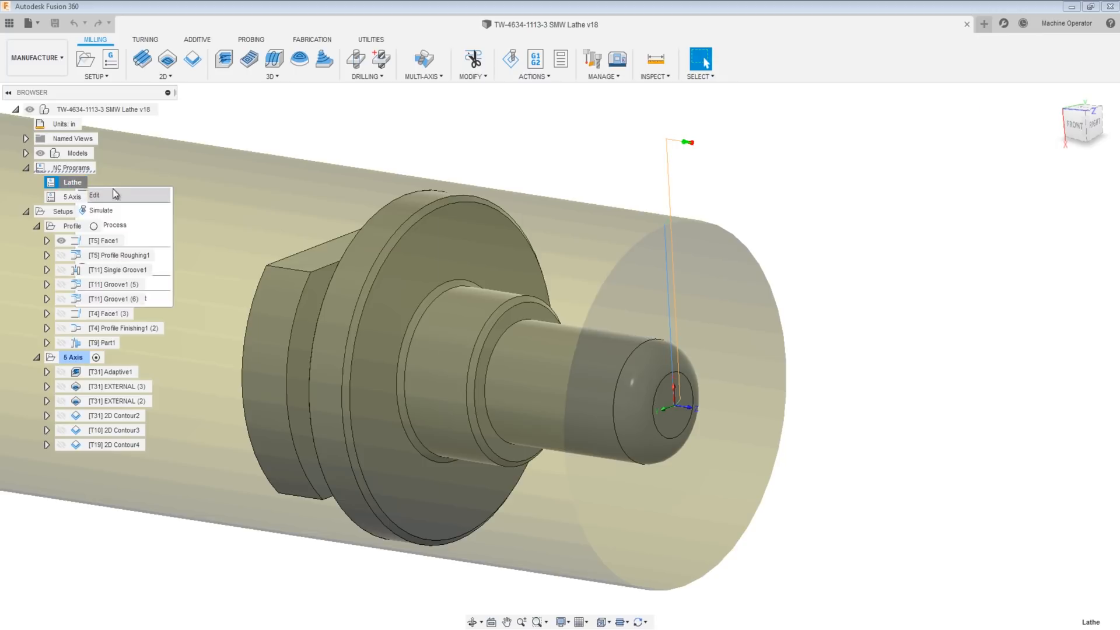
{"action": "left_click", "coordinate": [93, 195]}
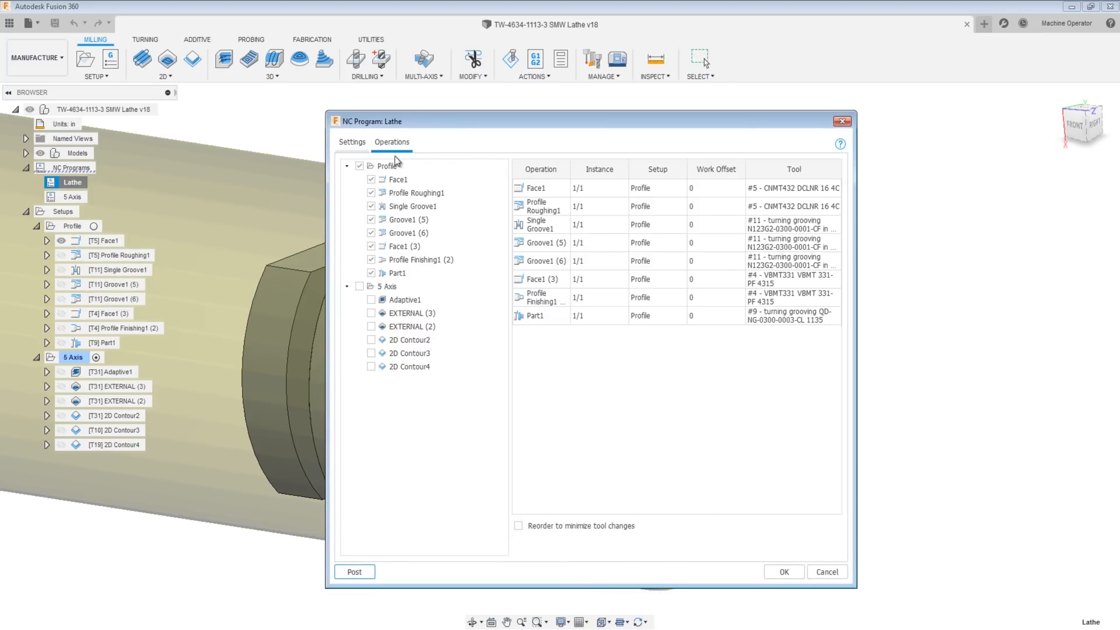
{"action": "left_click", "coordinate": [387, 166]}
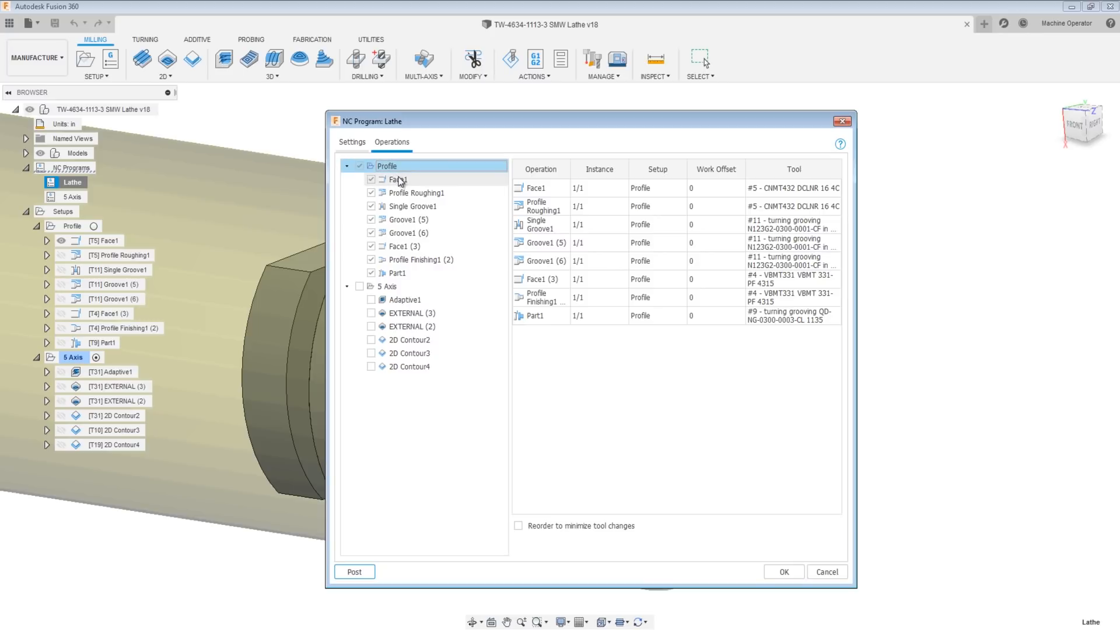
{"action": "left_click", "coordinate": [351, 141]}
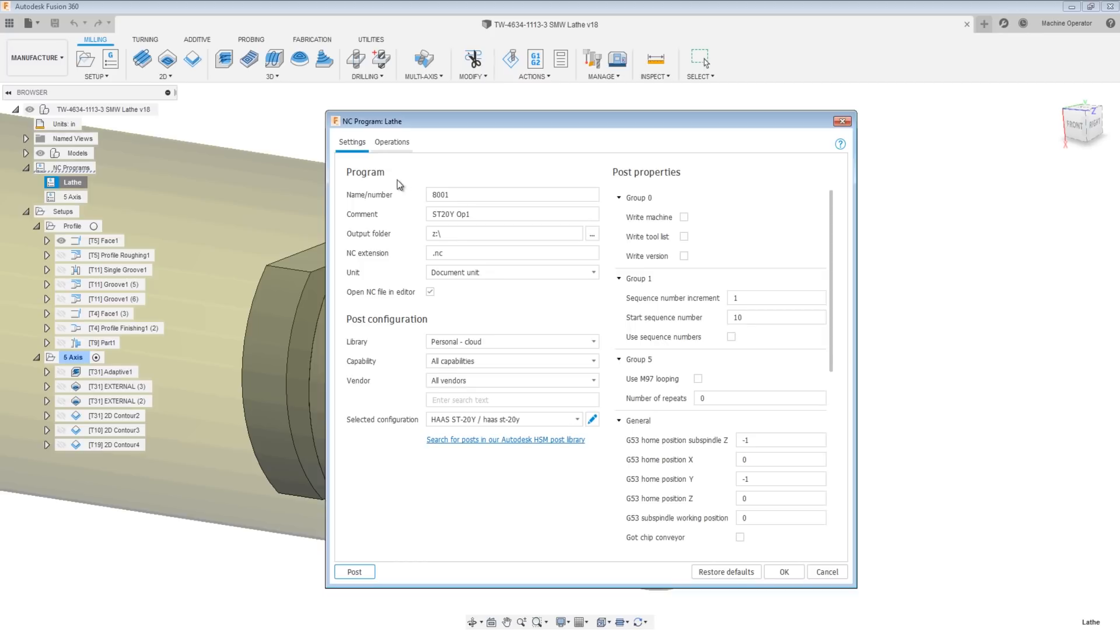
{"action": "mouse_move", "coordinate": [384, 176]}
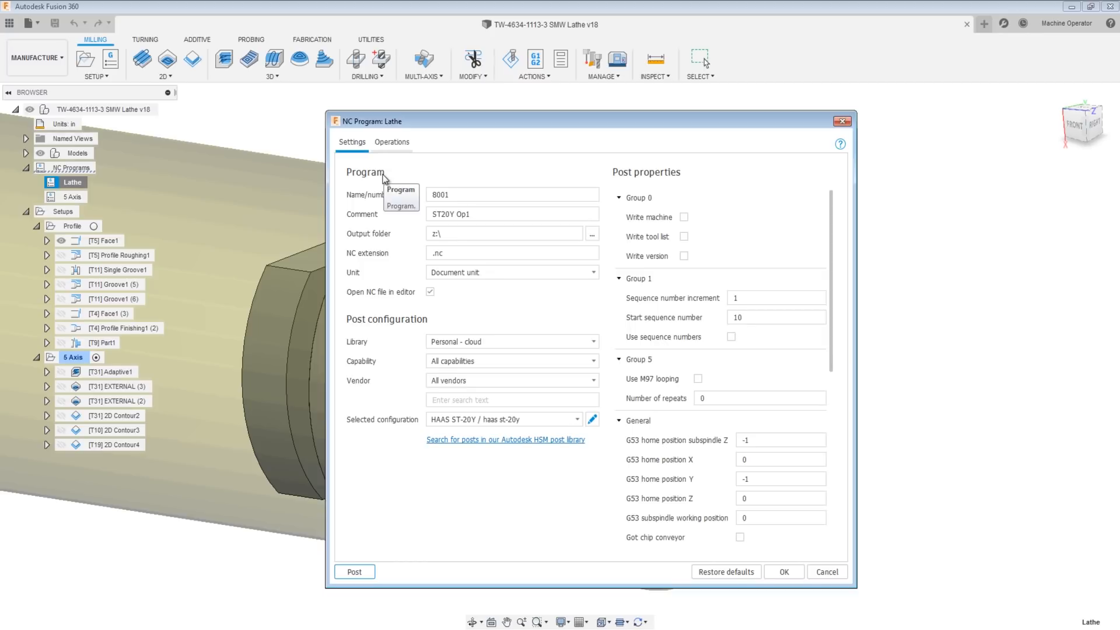
{"action": "scroll", "scroll_direction": "down", "scroll_amount": 3}
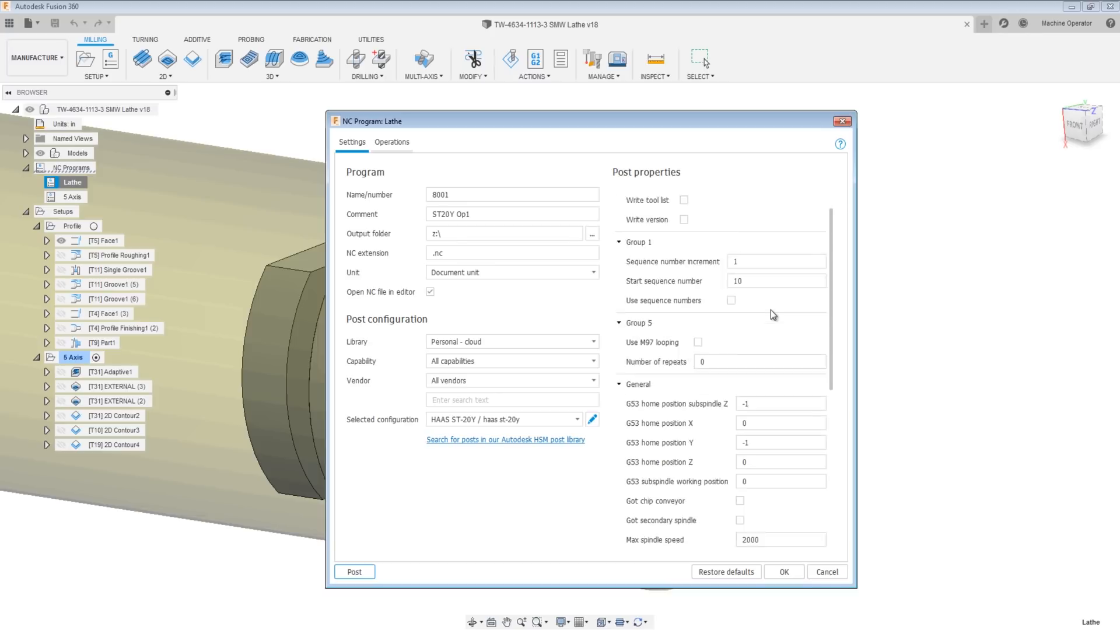
{"action": "left_click", "coordinate": [354, 572]}
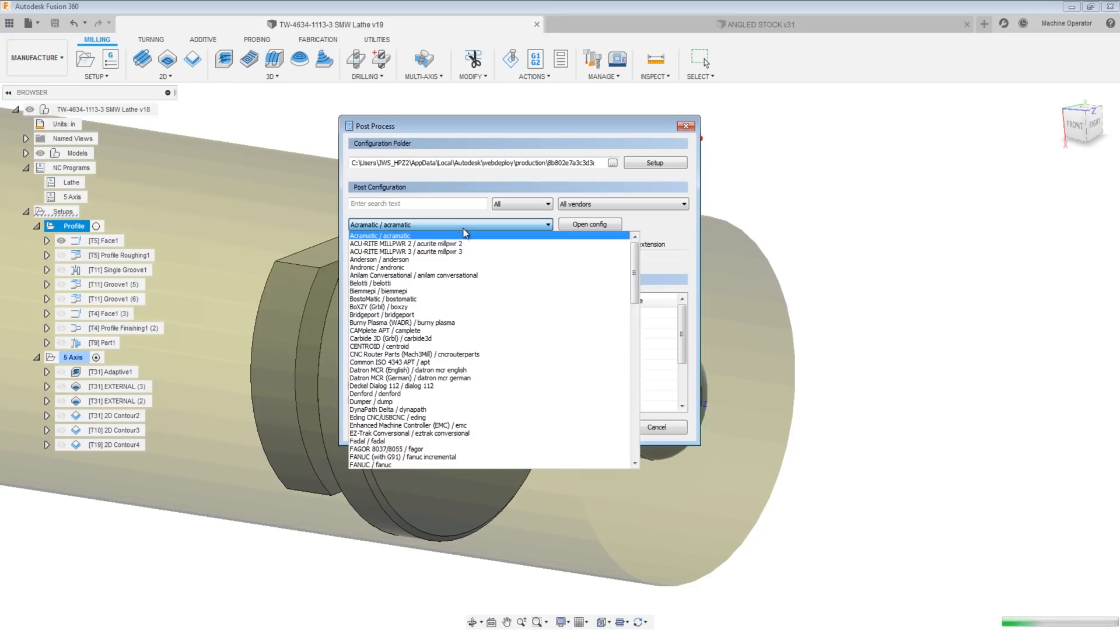
Browse the post configuration list to Tormach PathPilot and close the list.
{"action": "scroll", "scroll_direction": "down", "scroll_amount": 3}
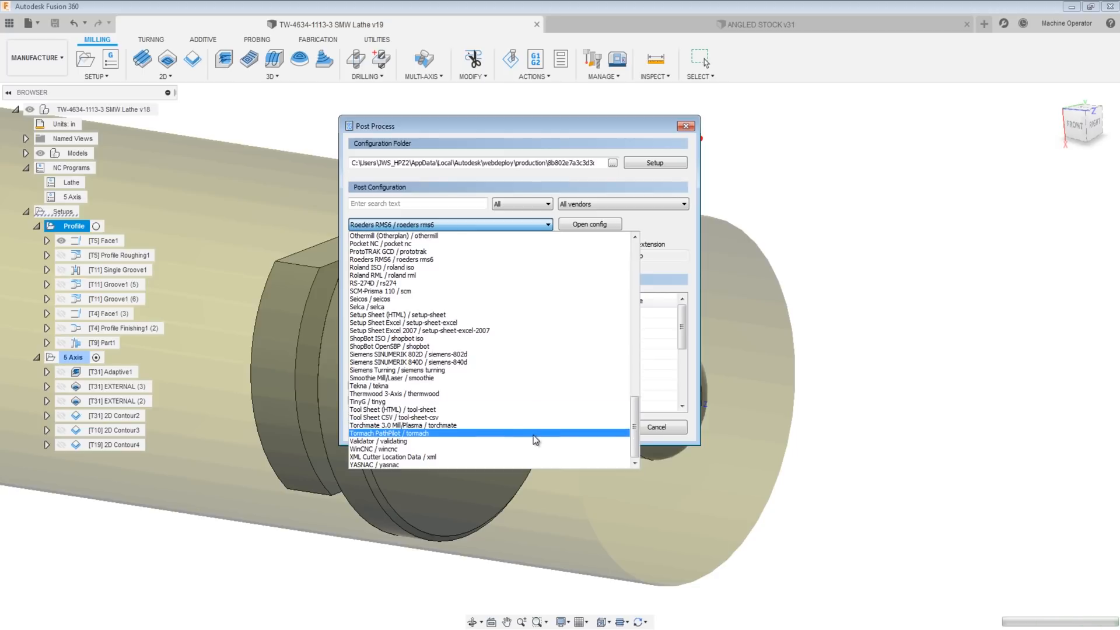
{"action": "left_click", "coordinate": [389, 432]}
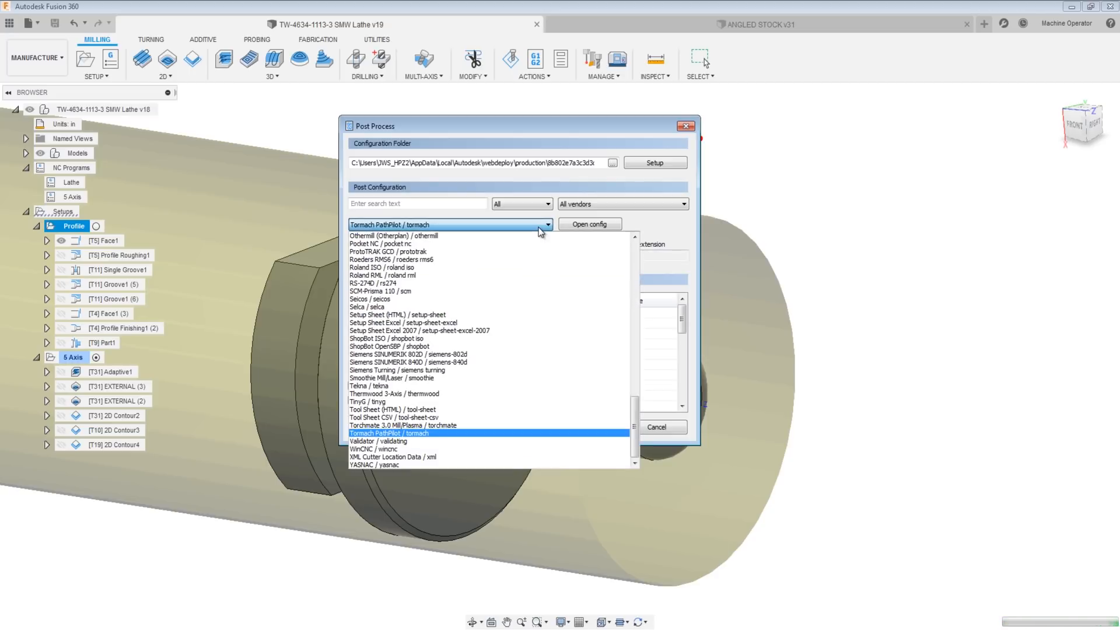
{"action": "left_click", "coordinate": [388, 433]}
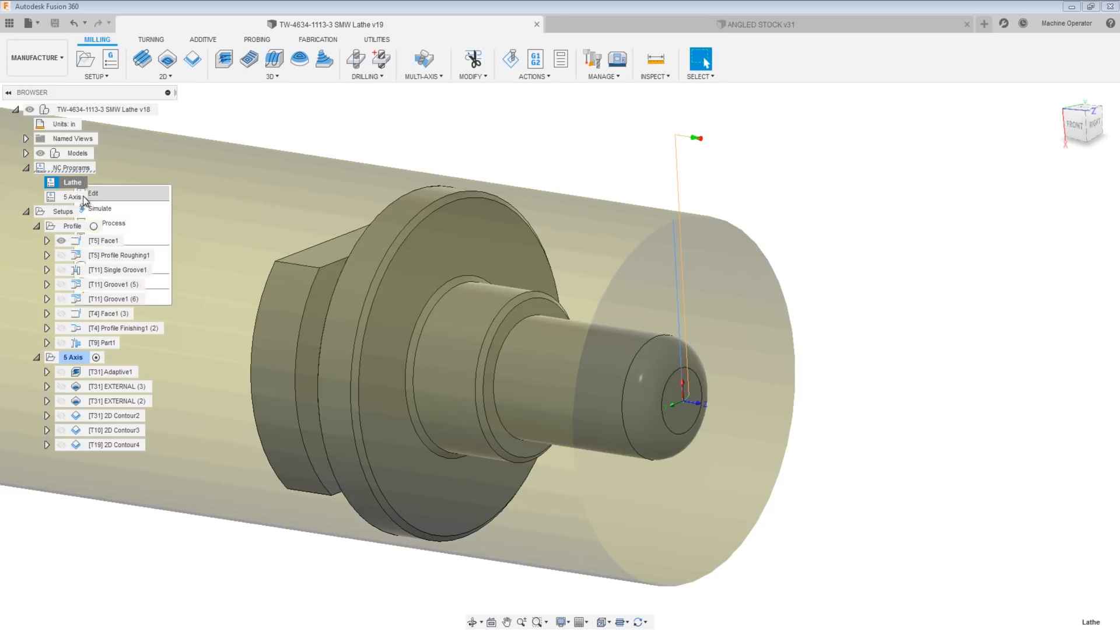
Post the Lathe NC program as 8001.nc to Desktop\Temp, overwriting the existing file.
{"action": "left_click", "coordinate": [93, 193]}
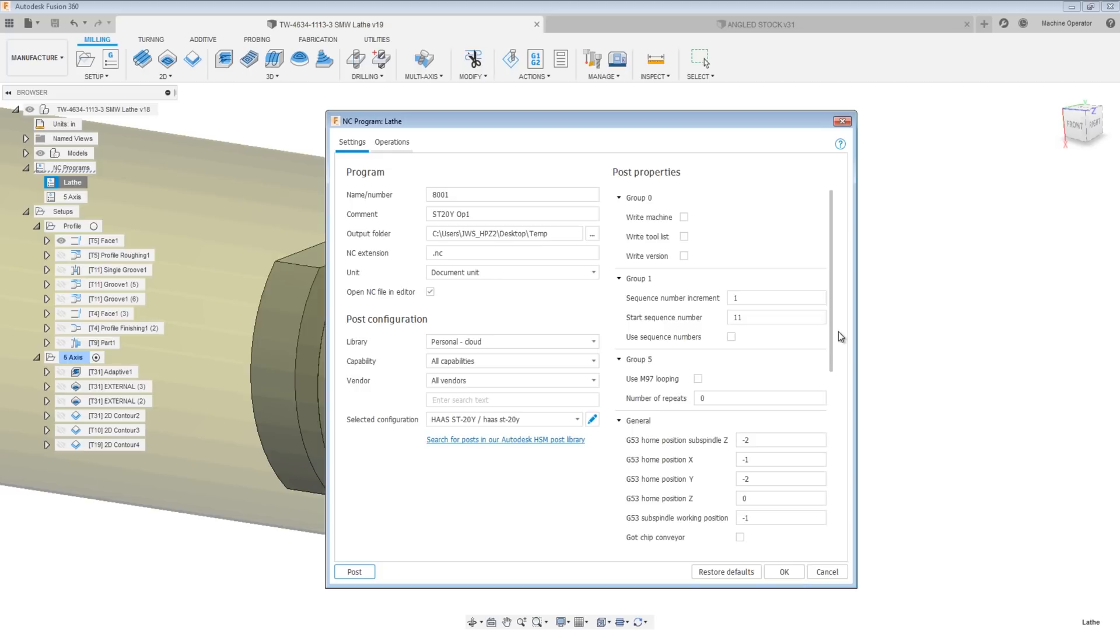
{"action": "mouse_move", "coordinate": [822, 347]}
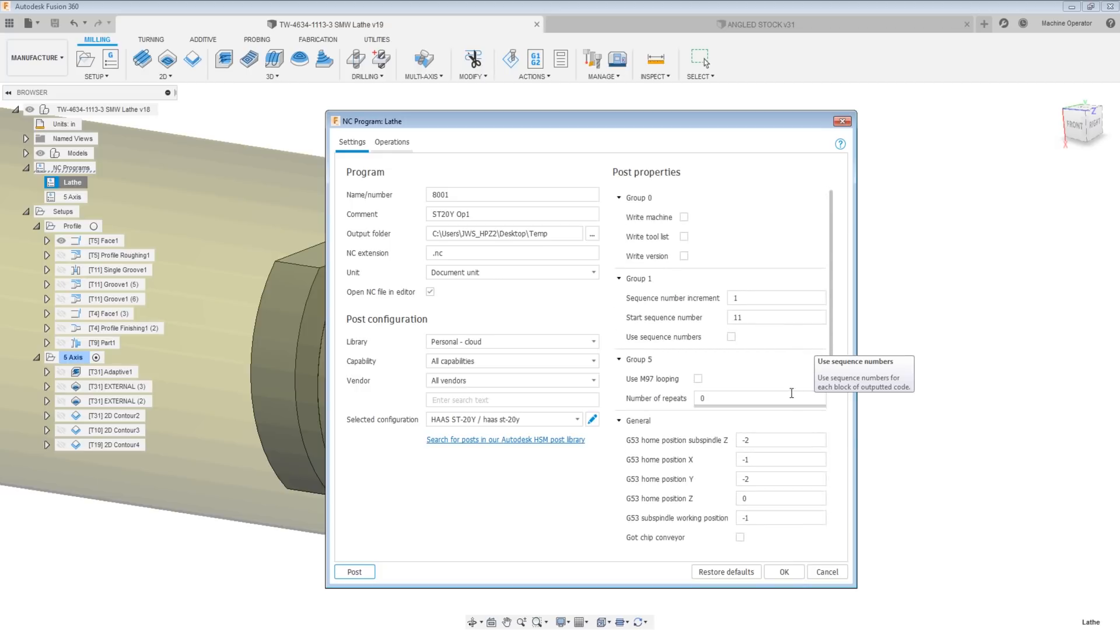
{"action": "scroll", "scroll_direction": "down", "scroll_amount": 3}
{"action": "type", "text": "2000"}
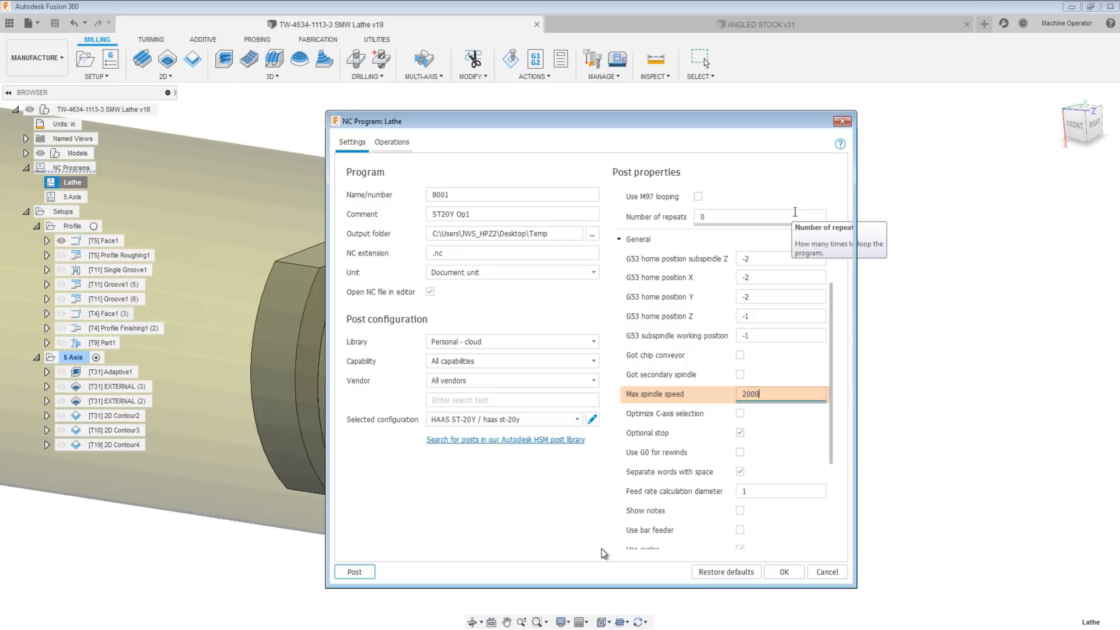
{"action": "left_click", "coordinate": [354, 571]}
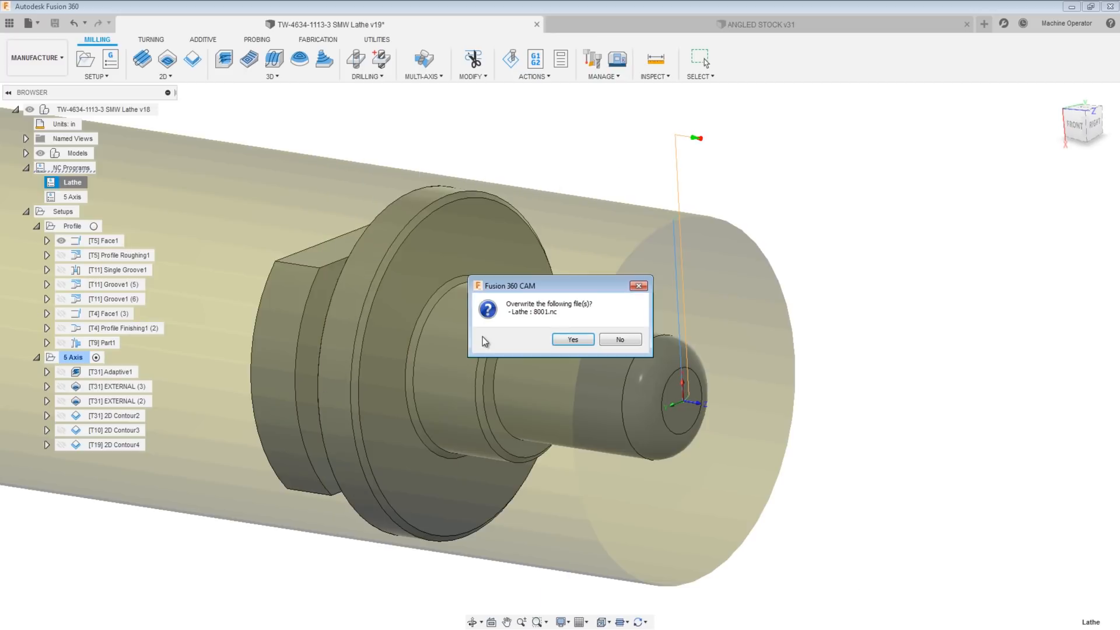
{"action": "left_click", "coordinate": [572, 339]}
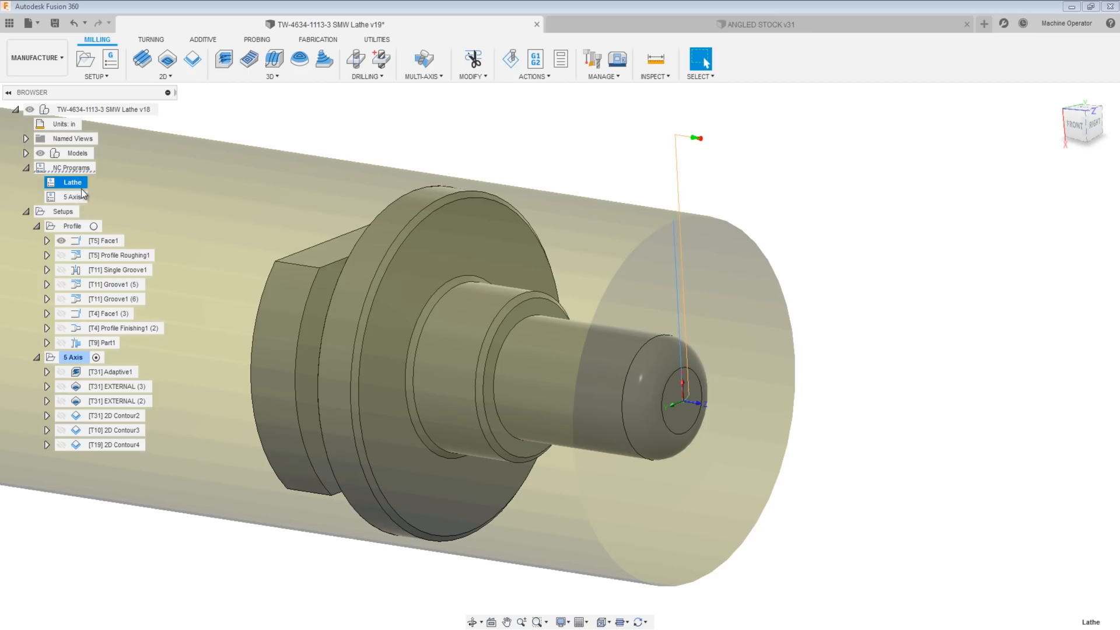
Reopen the Lathe NC program and check its Profile operations on work offset 1.
{"action": "double_click", "coordinate": [71, 182]}
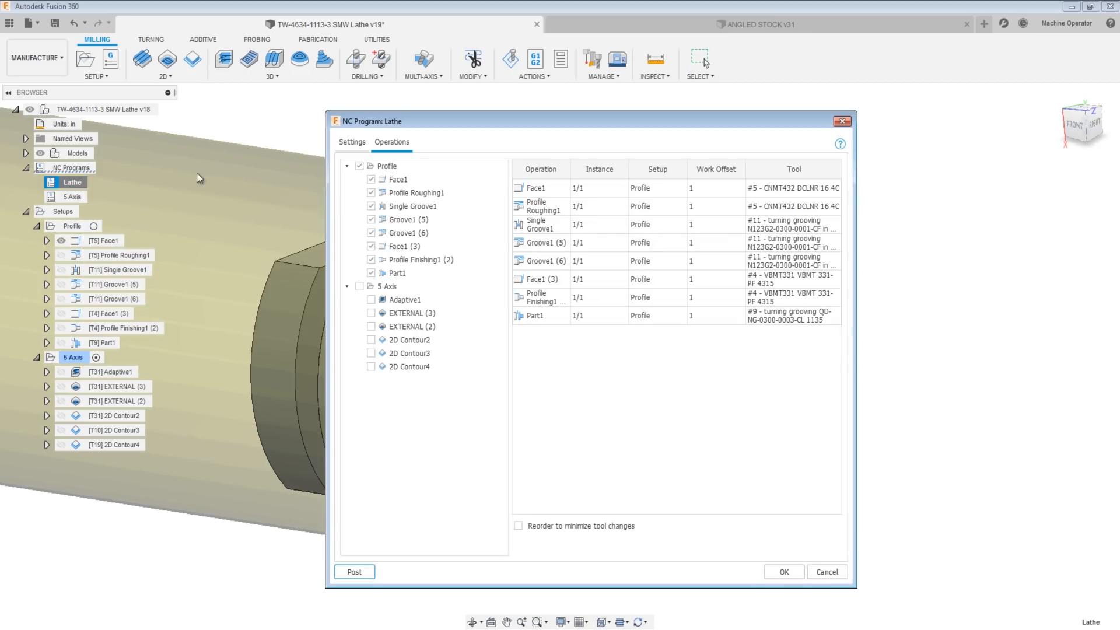
{"action": "left_click", "coordinate": [352, 141]}
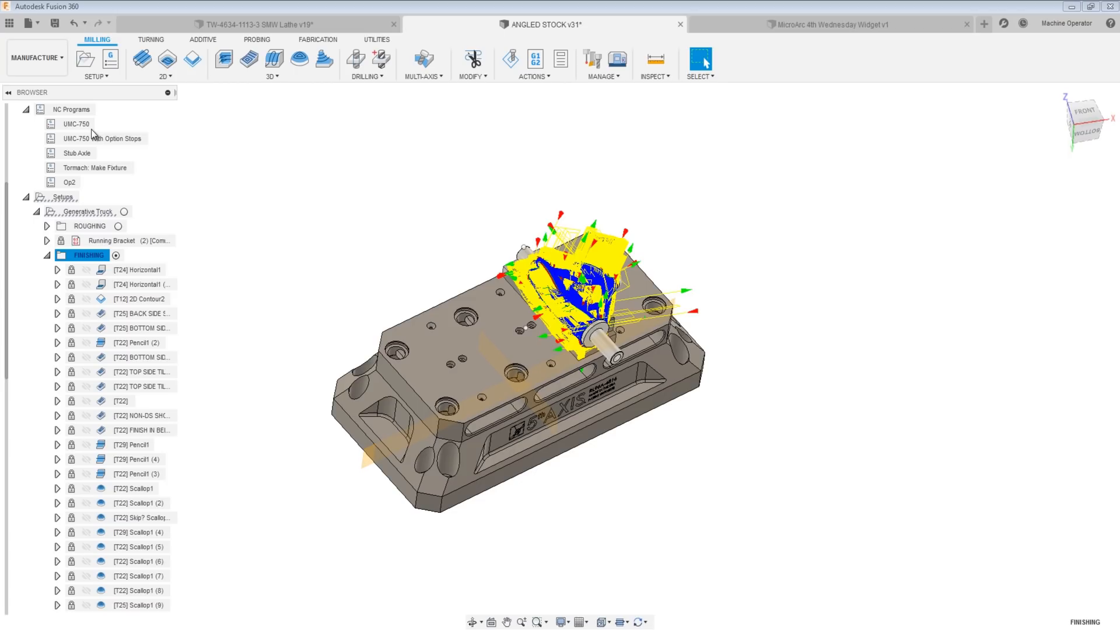
Look over the UMC-750 NC program and close it without changes.
{"action": "double_click", "coordinate": [76, 124]}
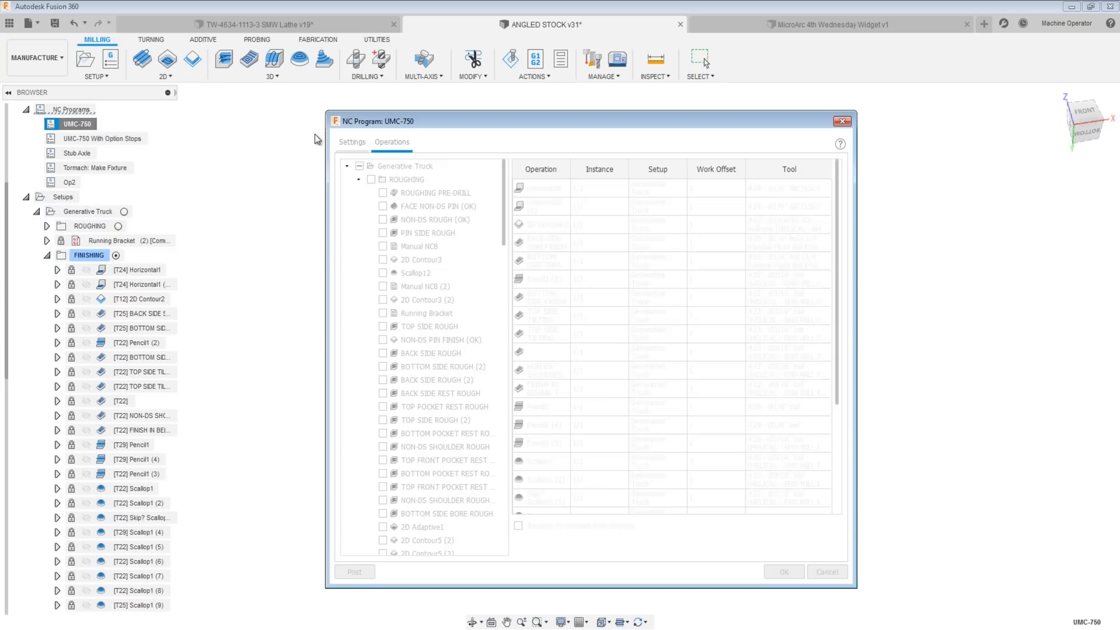
{"action": "left_click", "coordinate": [370, 206]}
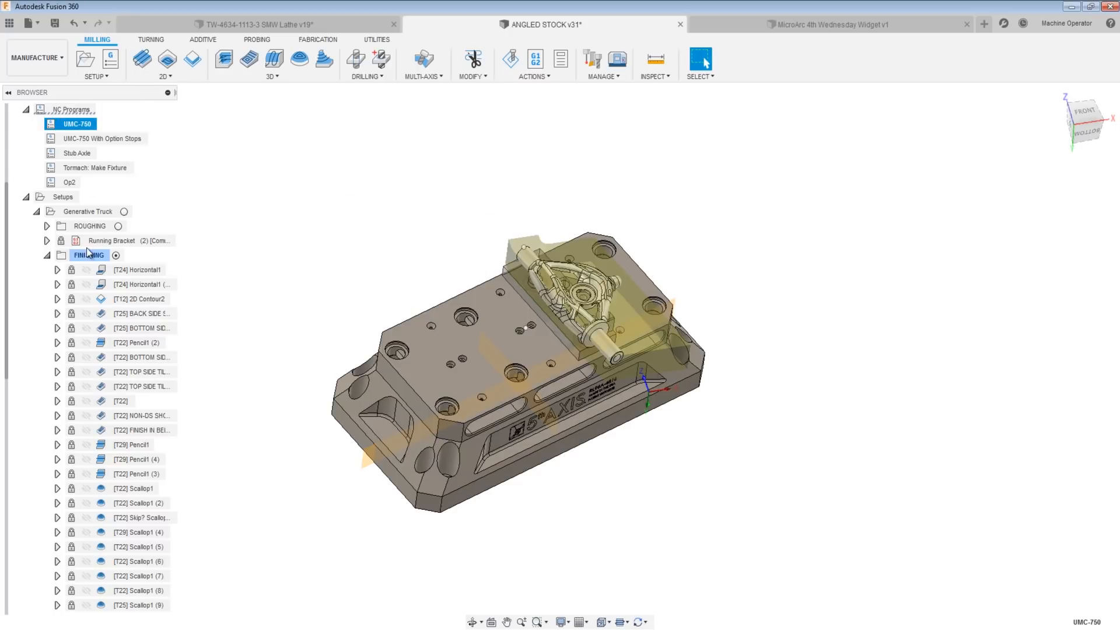
Add Manual NC optional-stop operations among the FINISHING toolpaths.
{"action": "left_click", "coordinate": [96, 63]}
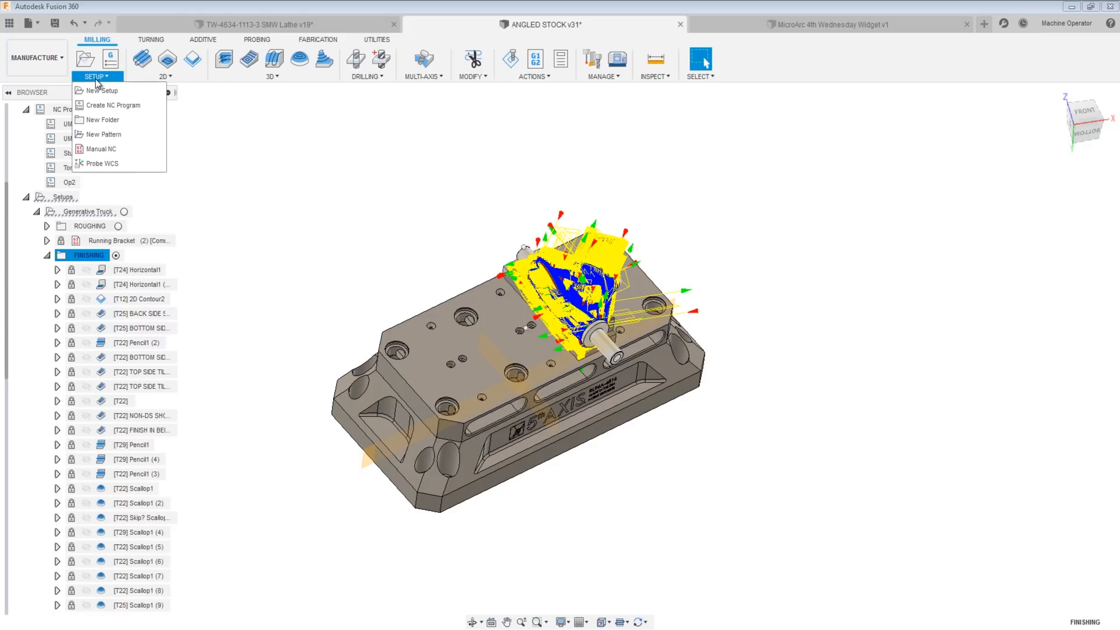
{"action": "left_click", "coordinate": [100, 148]}
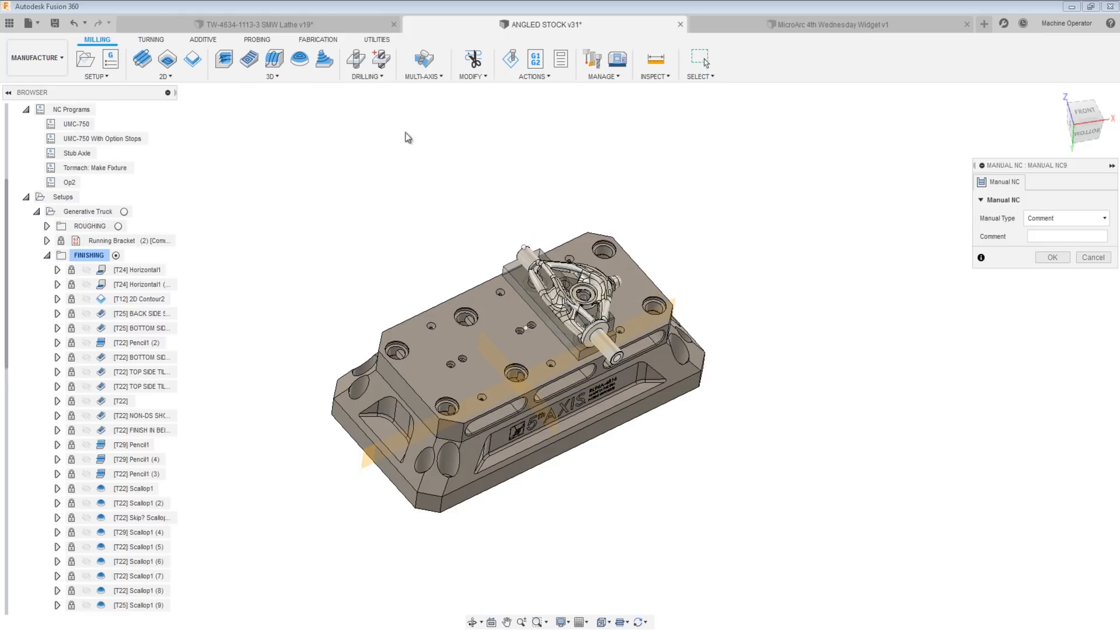
{"action": "left_click", "coordinate": [1064, 218]}
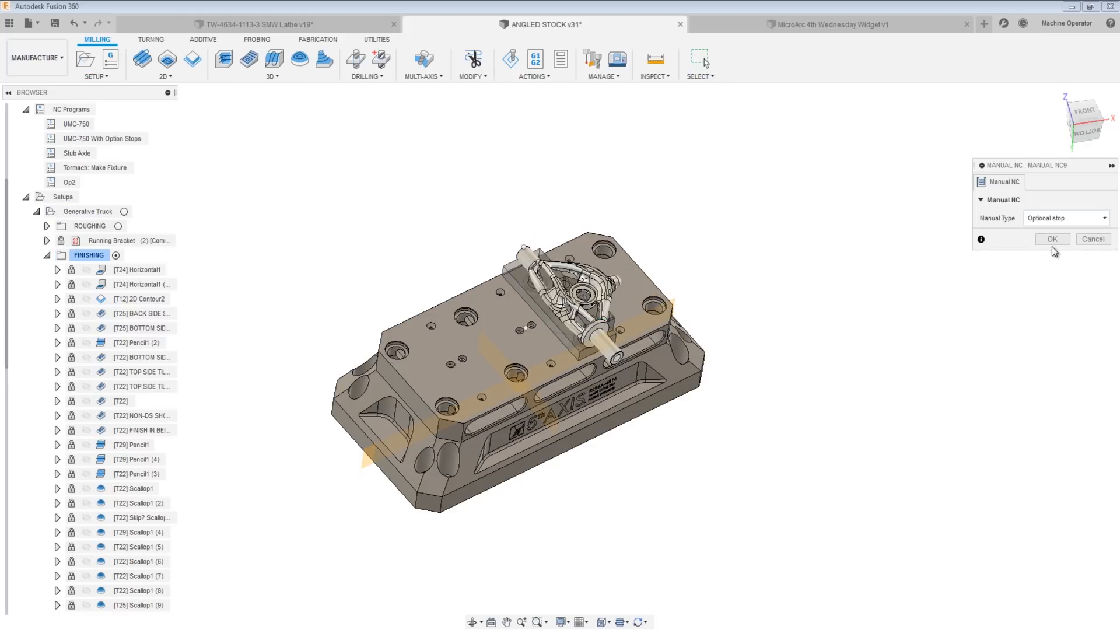
{"action": "left_click", "coordinate": [1051, 238]}
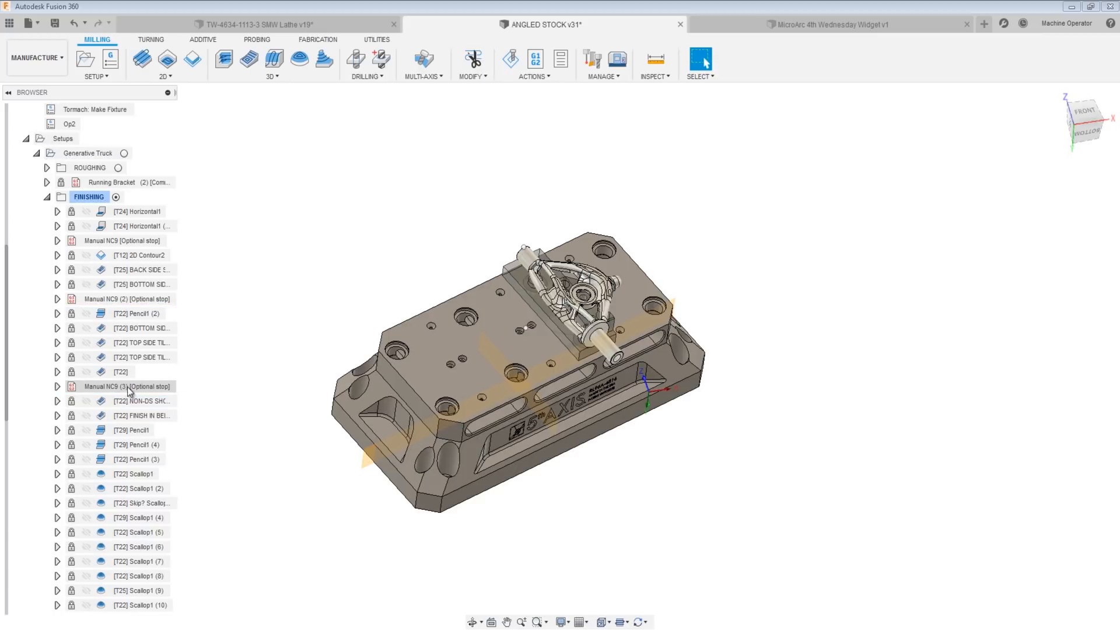
{"action": "left_click", "coordinate": [122, 298]}
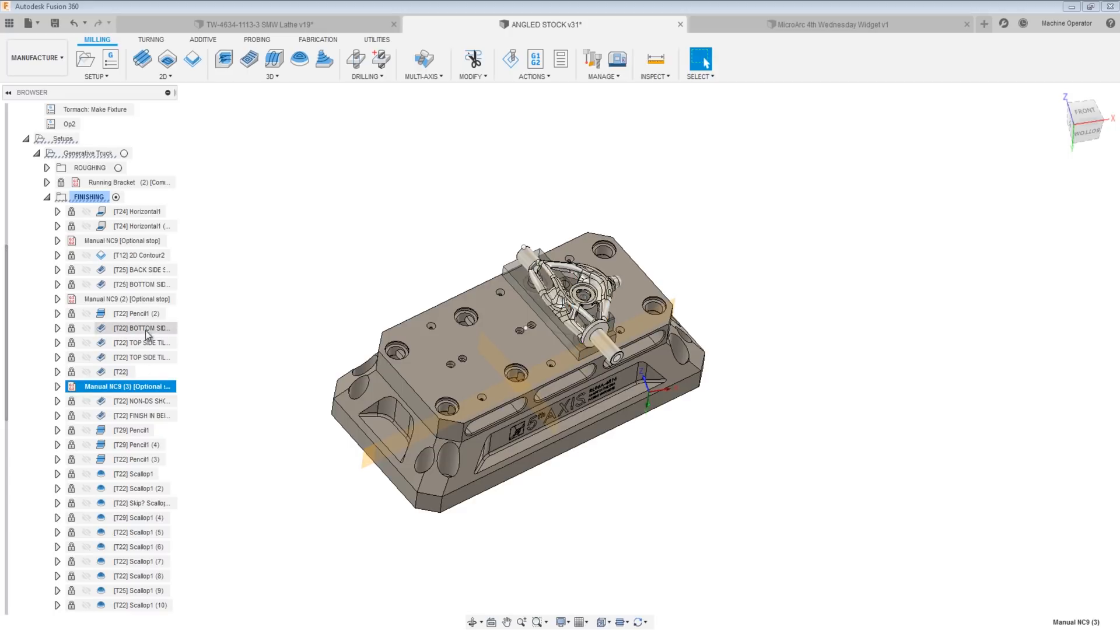
{"action": "right_click", "coordinate": [85, 153]}
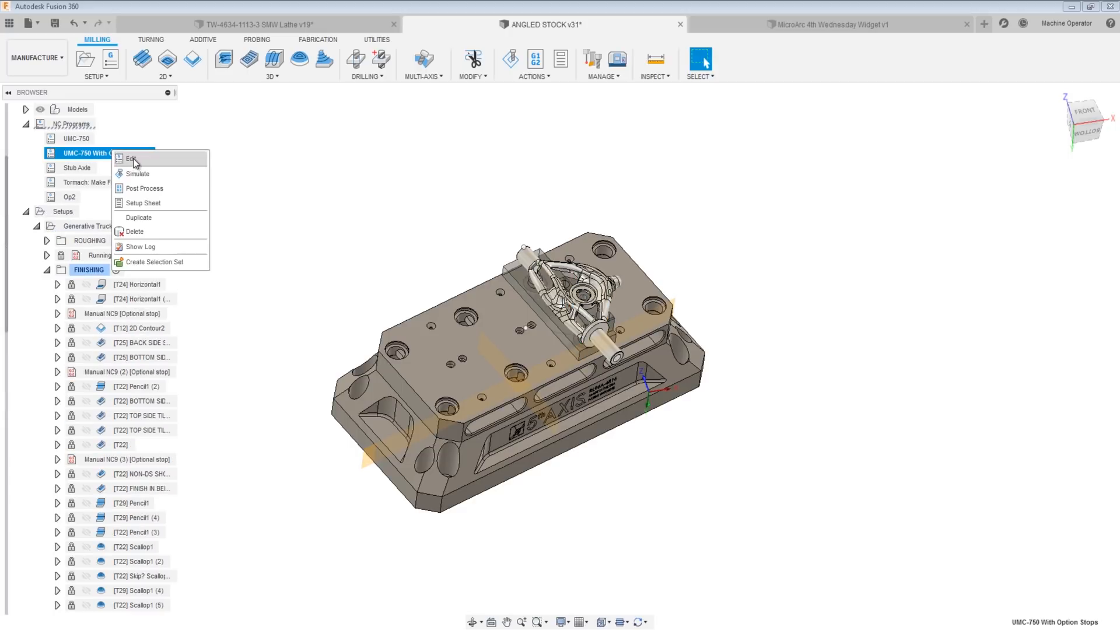
{"action": "left_click", "coordinate": [130, 158]}
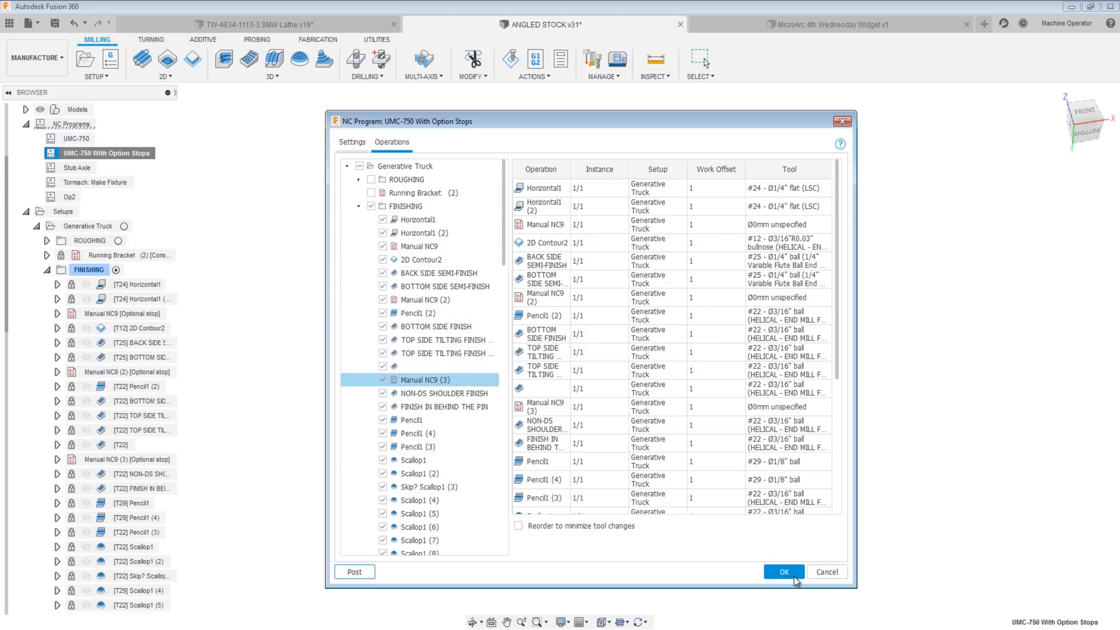
{"action": "left_click", "coordinate": [782, 572]}
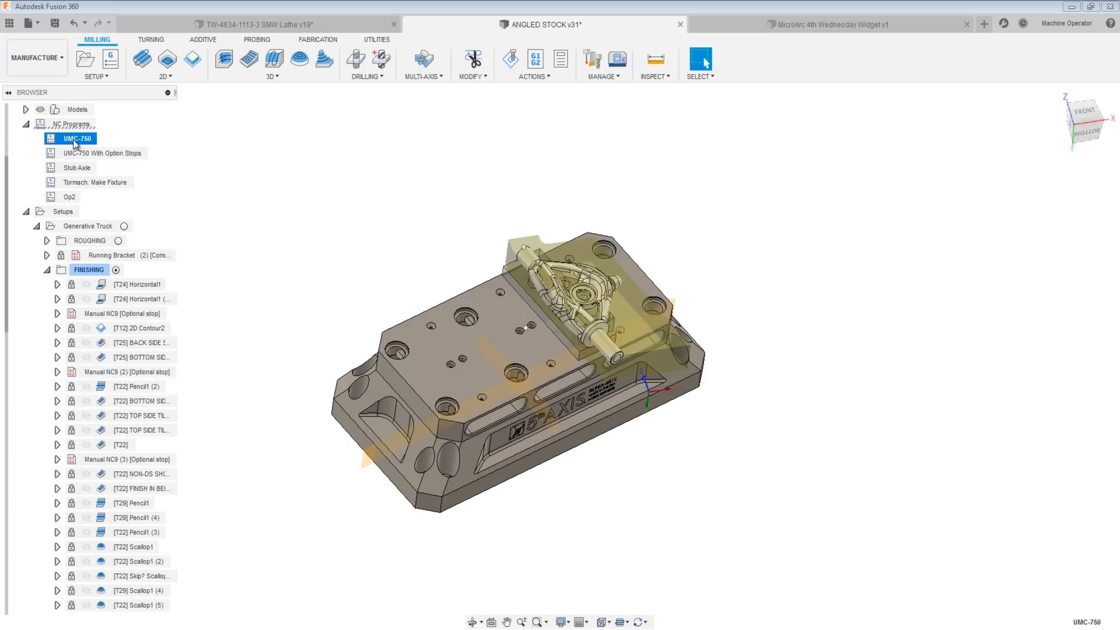
{"action": "left_click", "coordinate": [106, 153]}
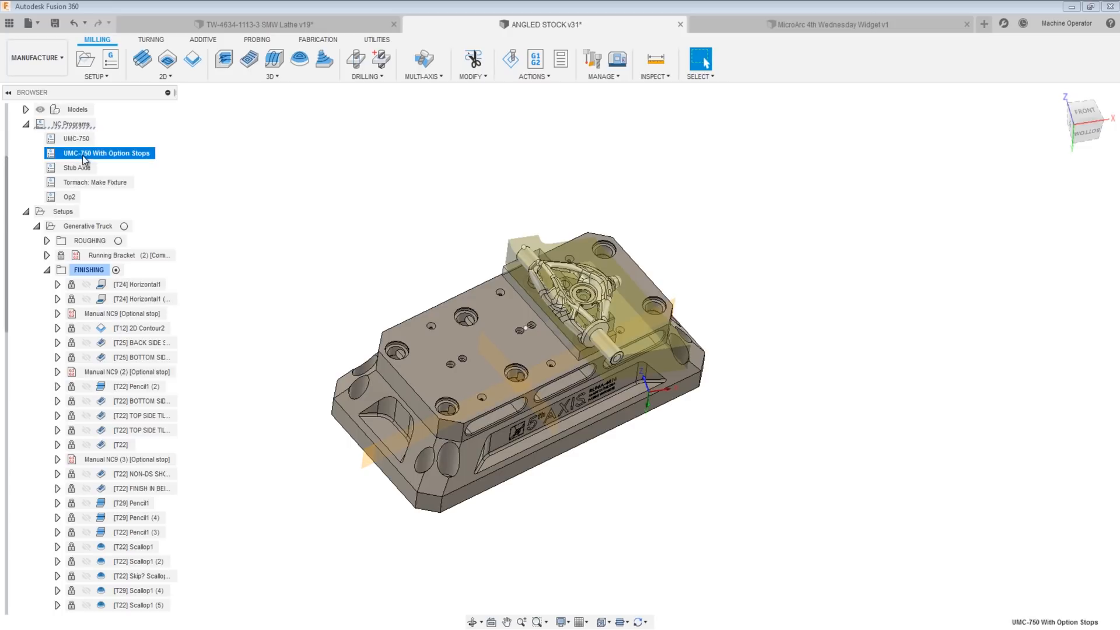
{"action": "left_click", "coordinate": [77, 137]}
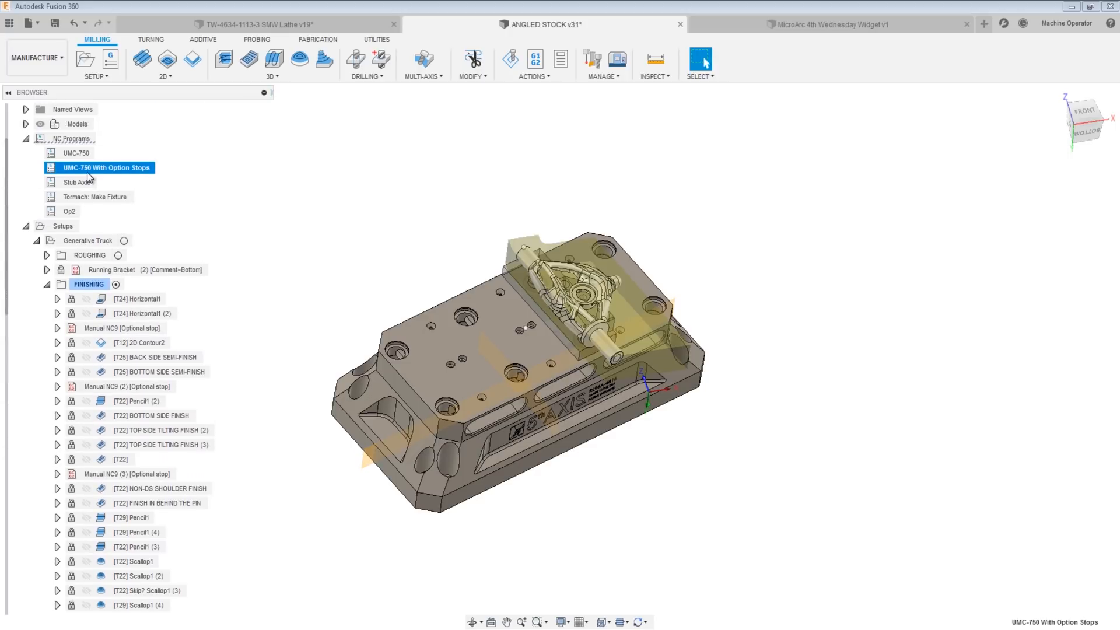
Limit UMC-750 to Horizontal1 through BACK SIDE SEMI-FINISH, the first five finishing operations.
{"action": "double_click", "coordinate": [75, 152]}
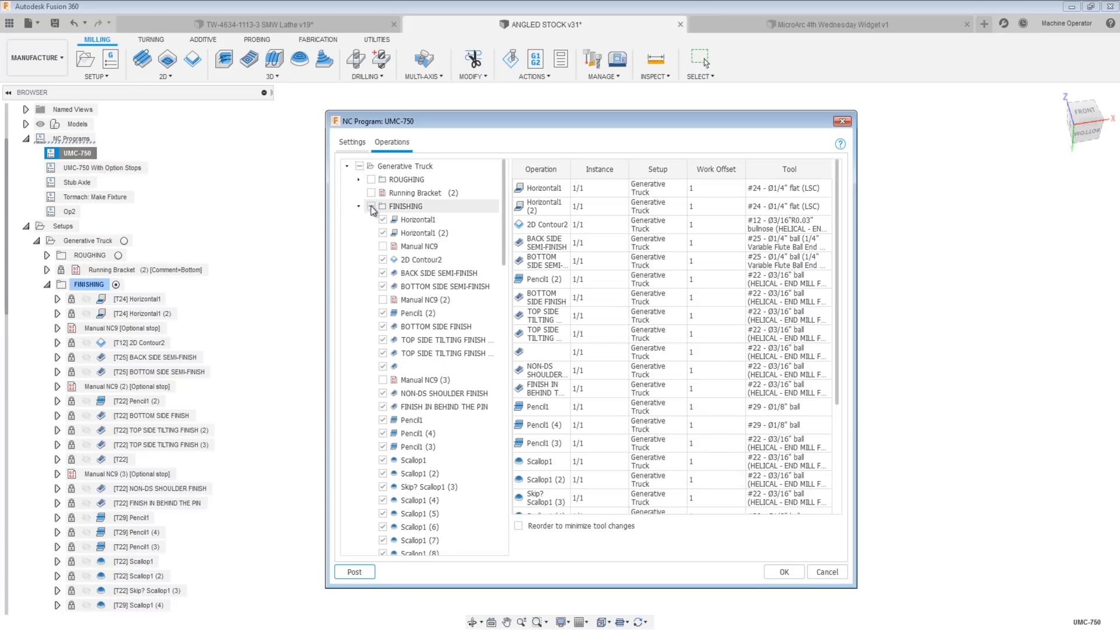
{"action": "left_click", "coordinate": [383, 205]}
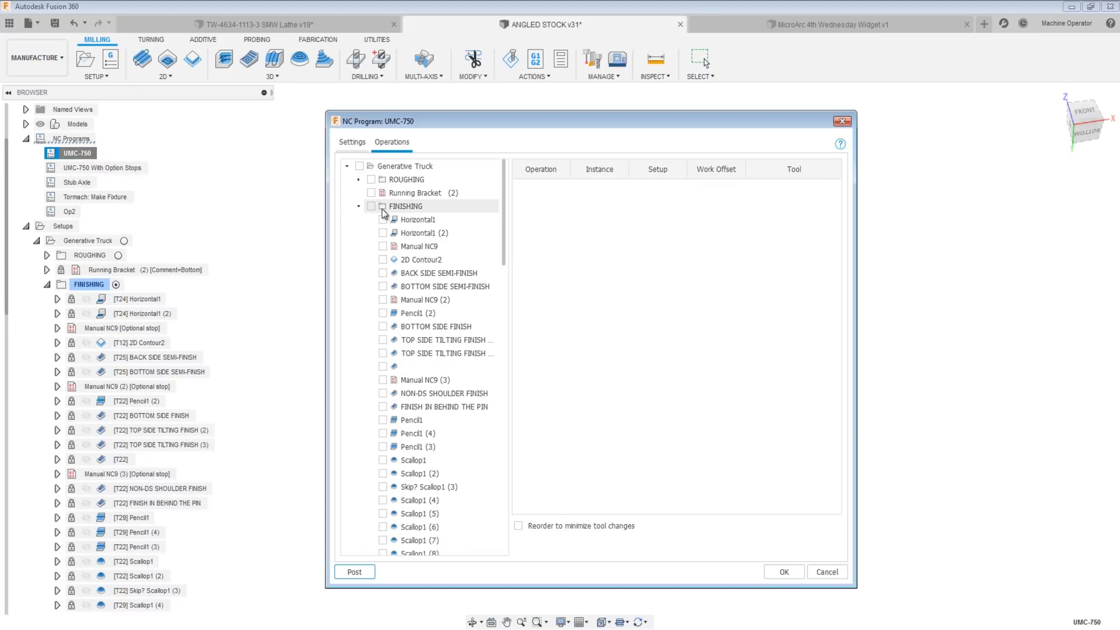
{"action": "left_click", "coordinate": [382, 219]}
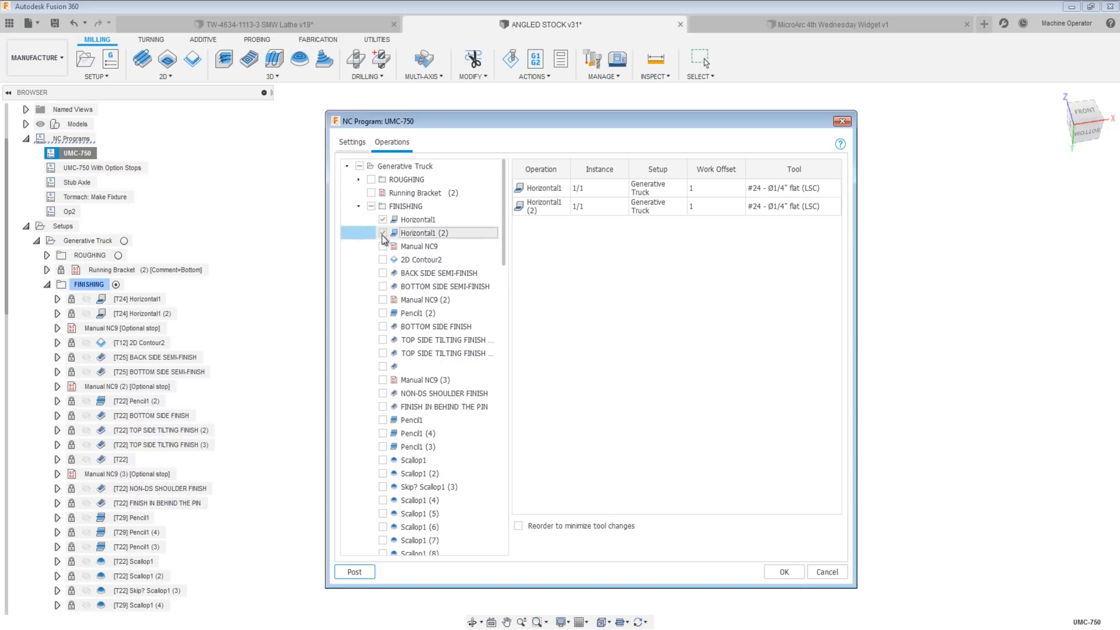
{"action": "left_click", "coordinate": [384, 233]}
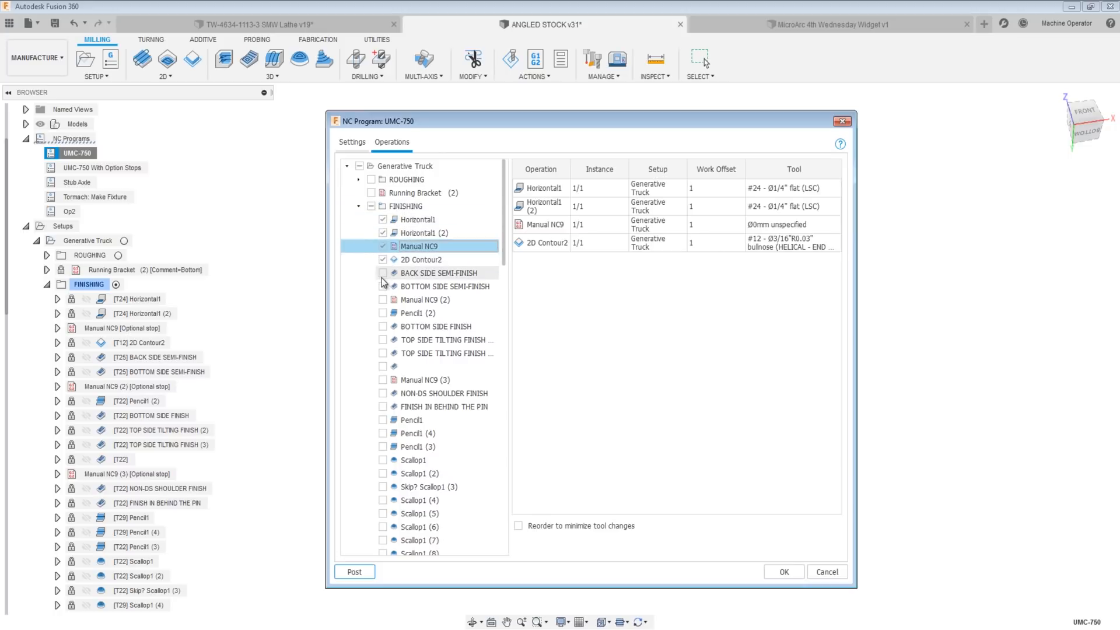
{"action": "left_click", "coordinate": [383, 273]}
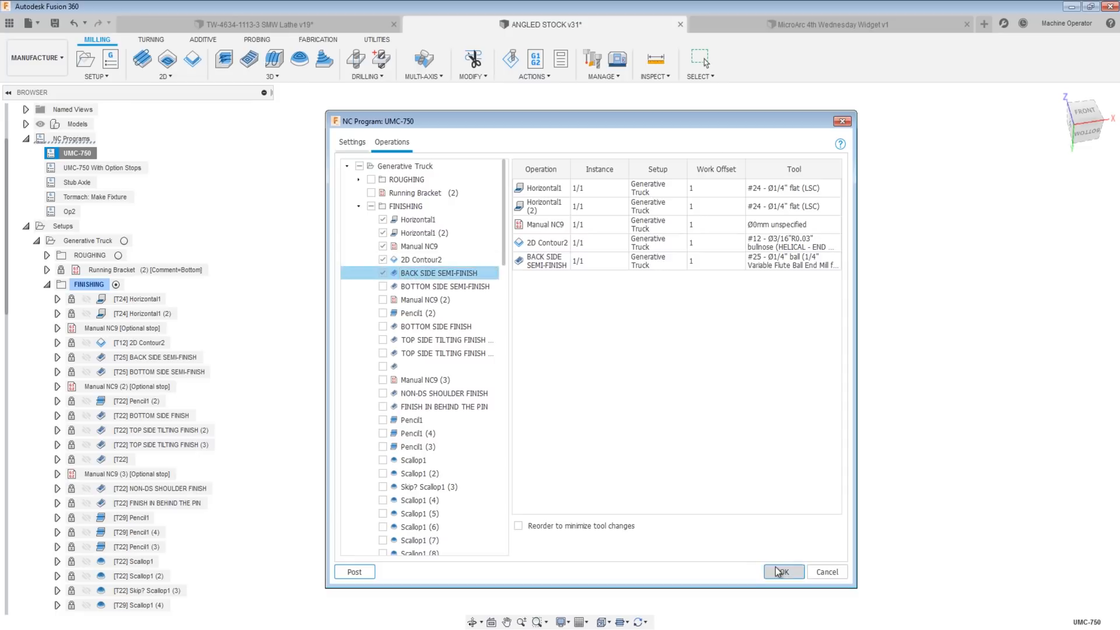
{"action": "left_click", "coordinate": [782, 571]}
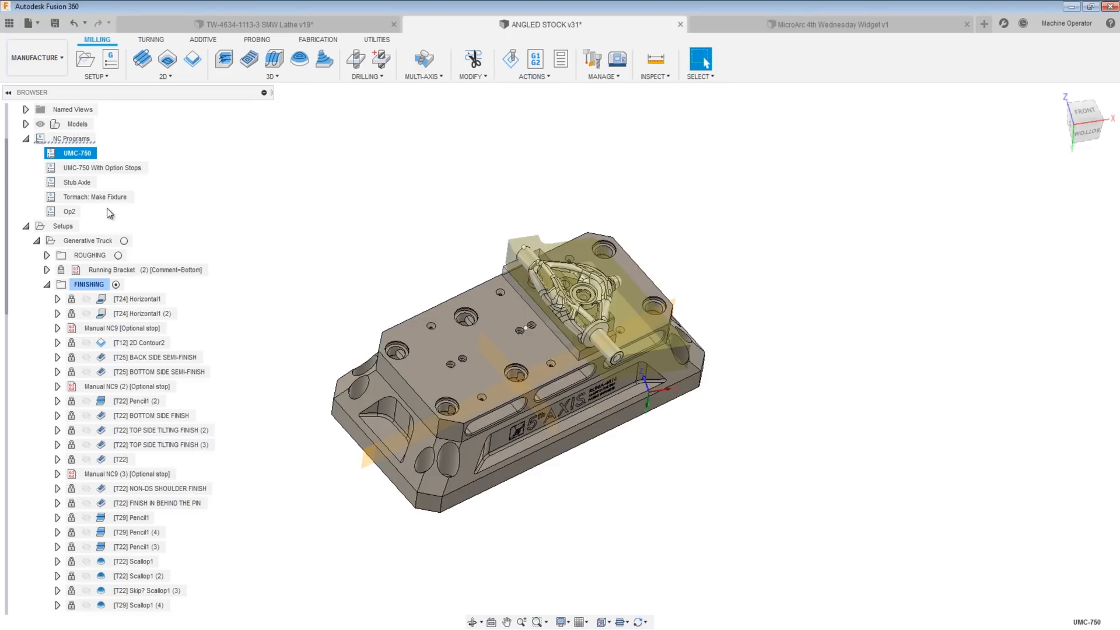
Edit UMC-750 to include BOTTOM SIDE SEMI-FINISH through BOTTOM SIDE FINISH only.
{"action": "right_click", "coordinate": [77, 153]}
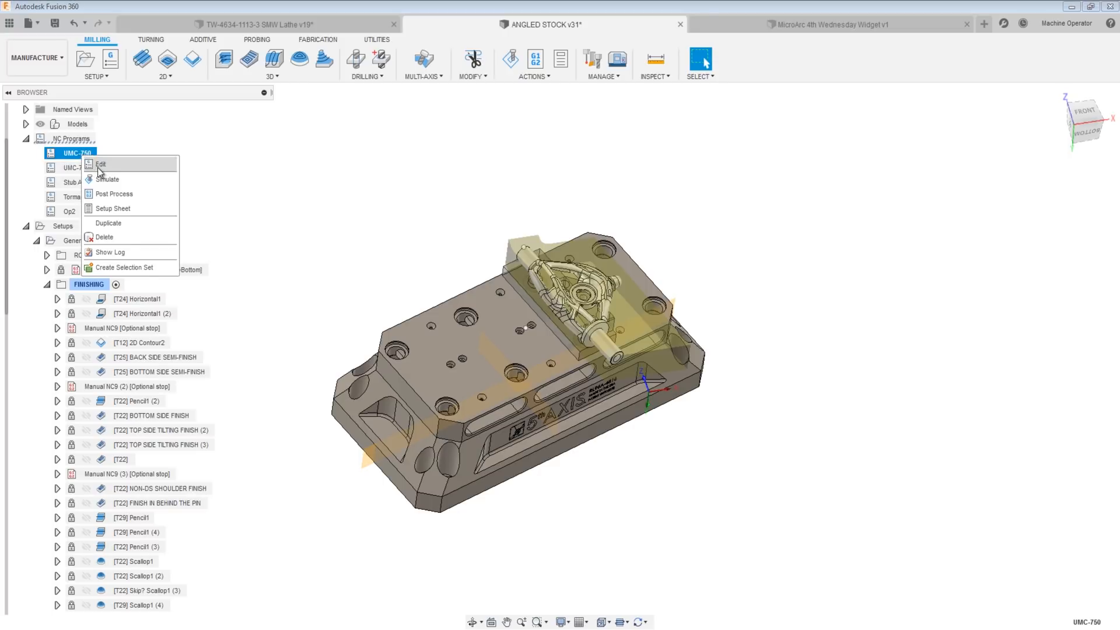
{"action": "left_click", "coordinate": [101, 163]}
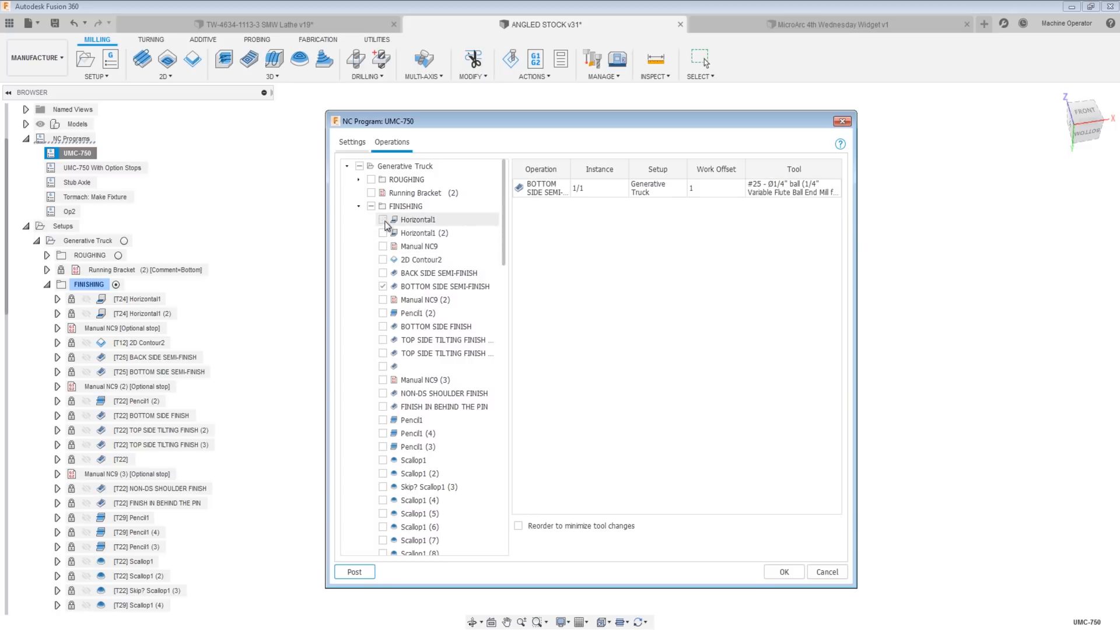
{"action": "left_click", "coordinate": [383, 327]}
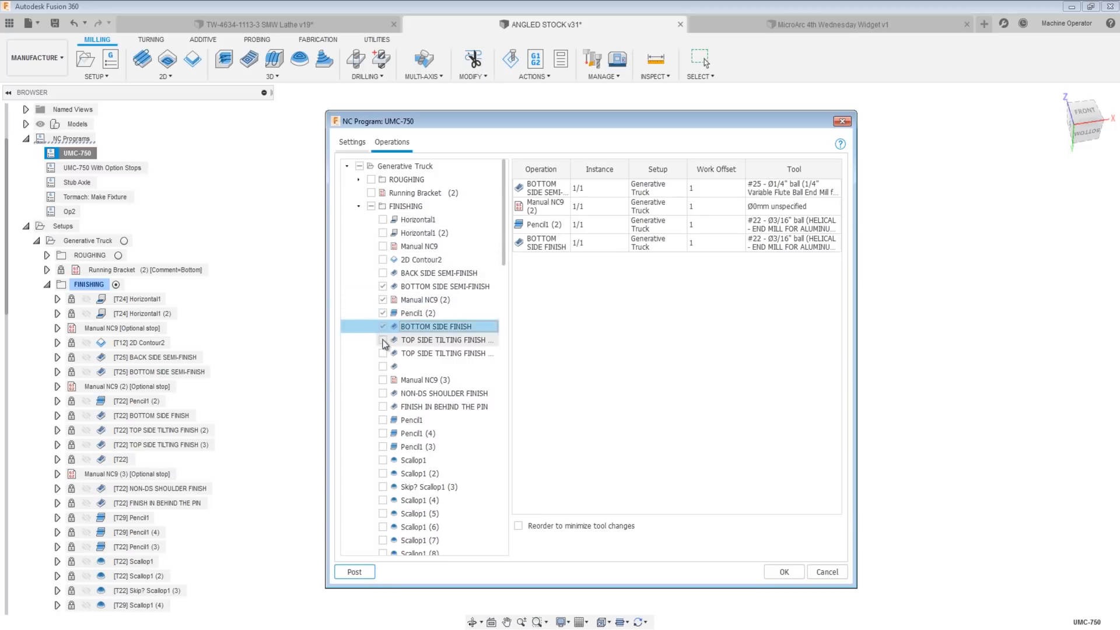
{"action": "left_click", "coordinate": [384, 340]}
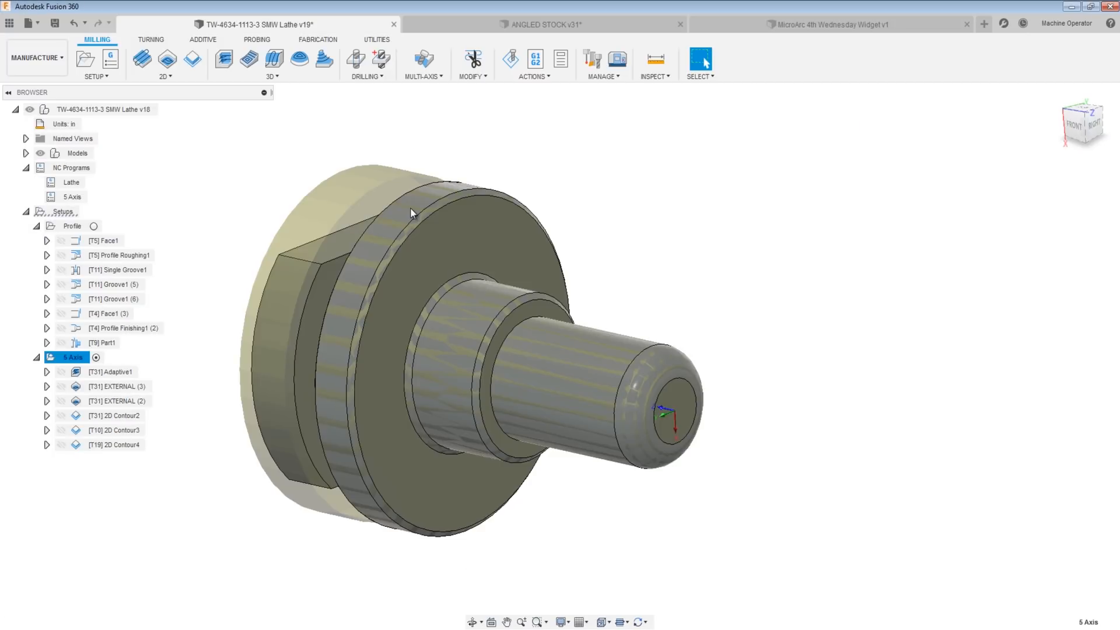
Open Lathe Master Template from the Data Panel and edit NCProgram1 (7001, HAAS ST-20Y).
{"action": "left_click", "coordinate": [8, 23]}
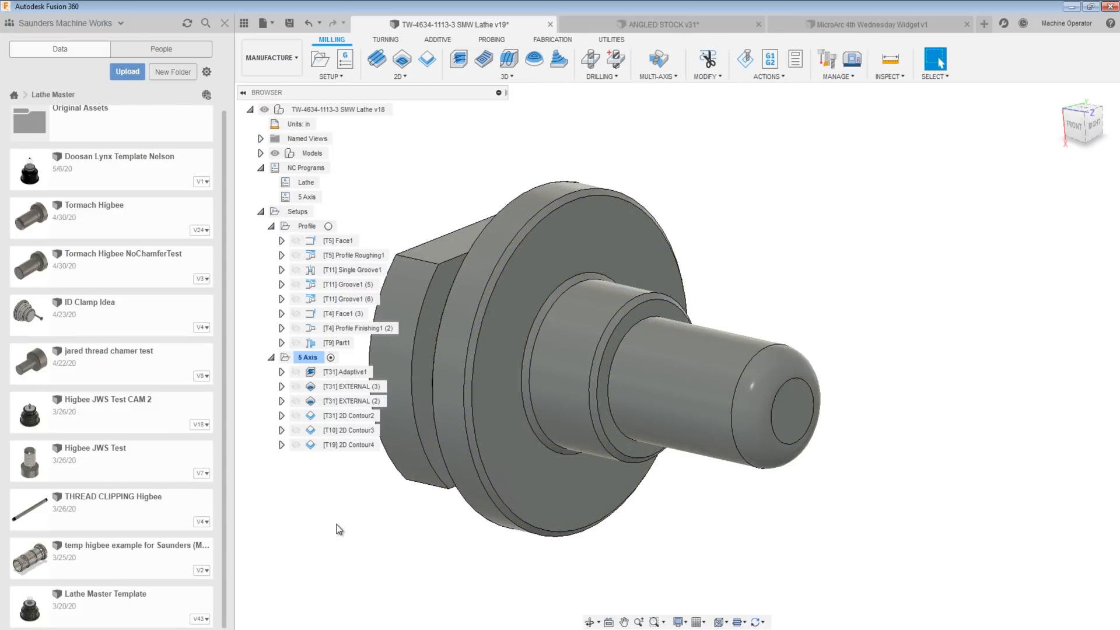
{"action": "mouse_move", "coordinate": [161, 581]}
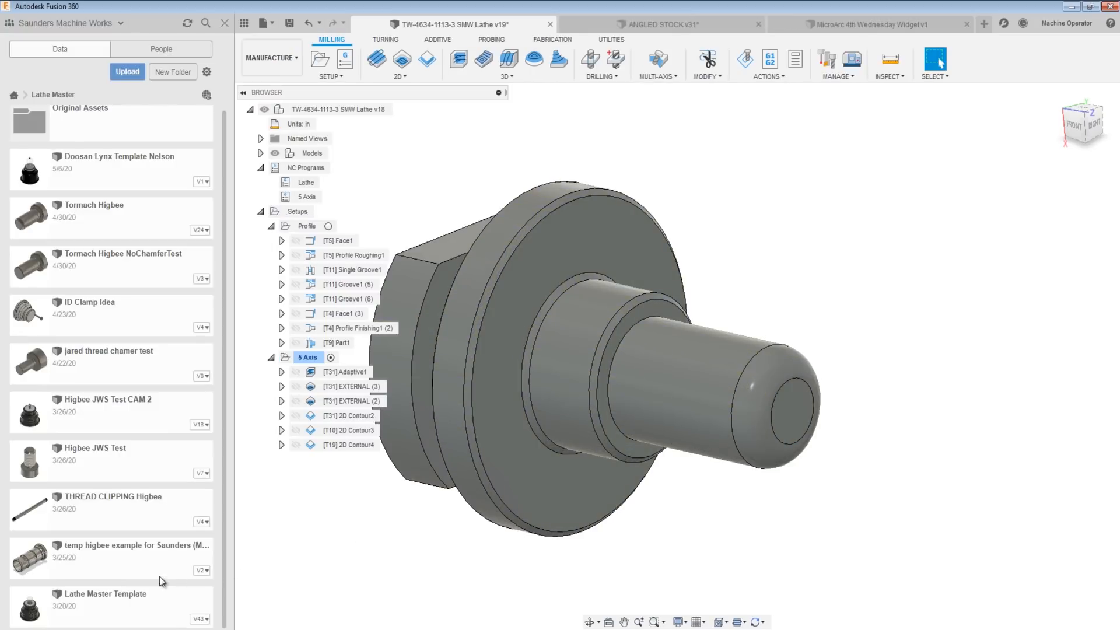
{"action": "double_click", "coordinate": [108, 599]}
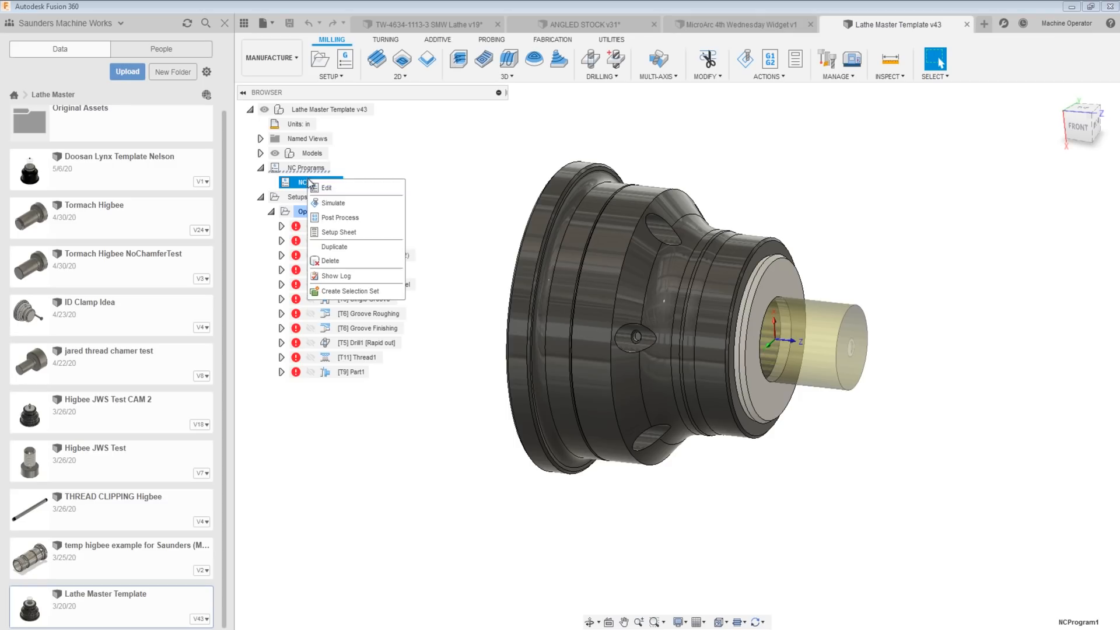
{"action": "left_click", "coordinate": [326, 187]}
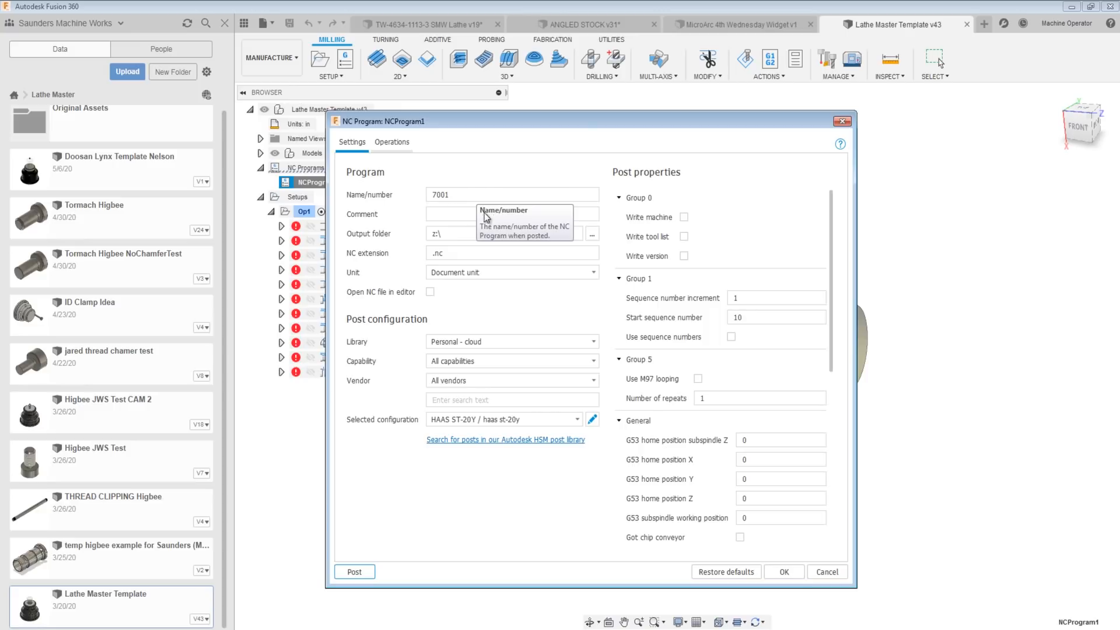
{"action": "mouse_move", "coordinate": [785, 431]}
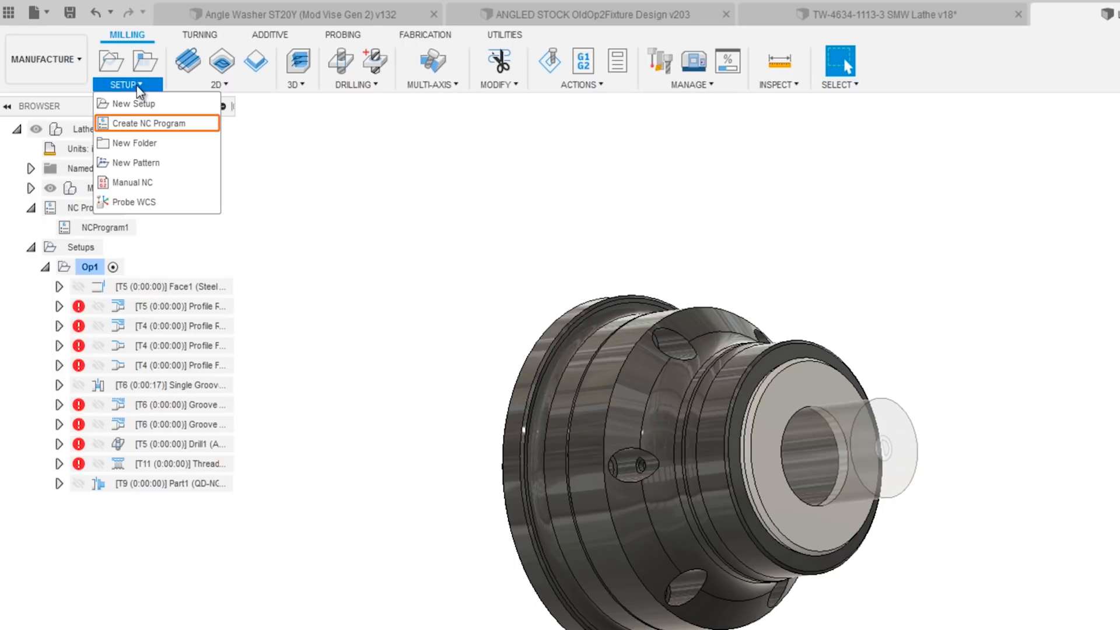
Create a new NC program numbered 6001 with a post configuration chosen.
{"action": "left_click", "coordinate": [156, 122]}
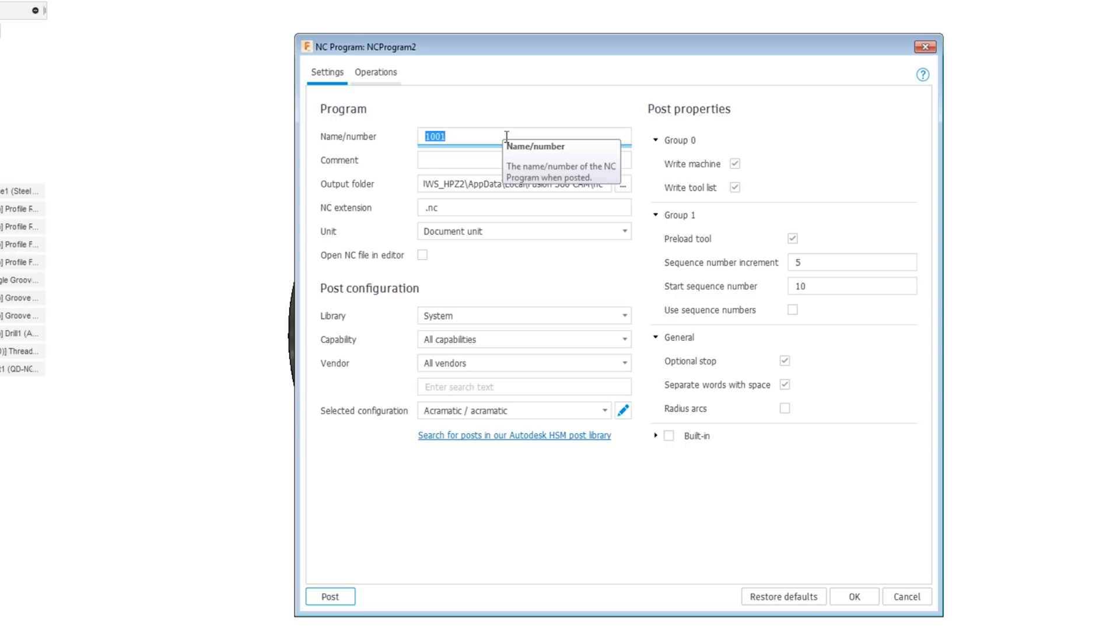
{"action": "type", "text": "6001"}
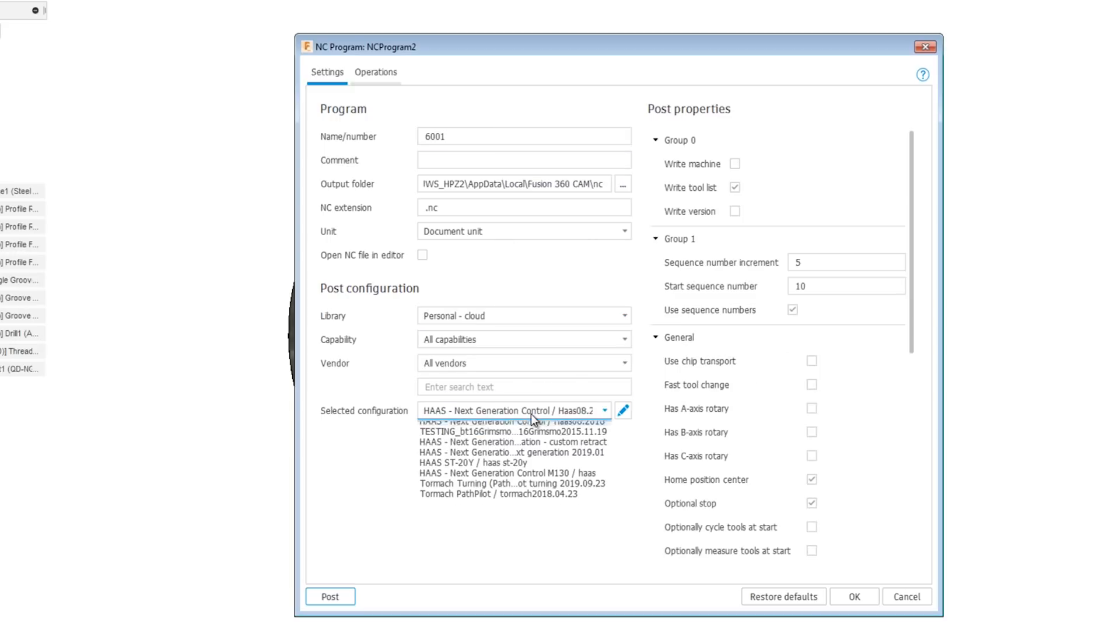
{"action": "mouse_move", "coordinate": [545, 500]}
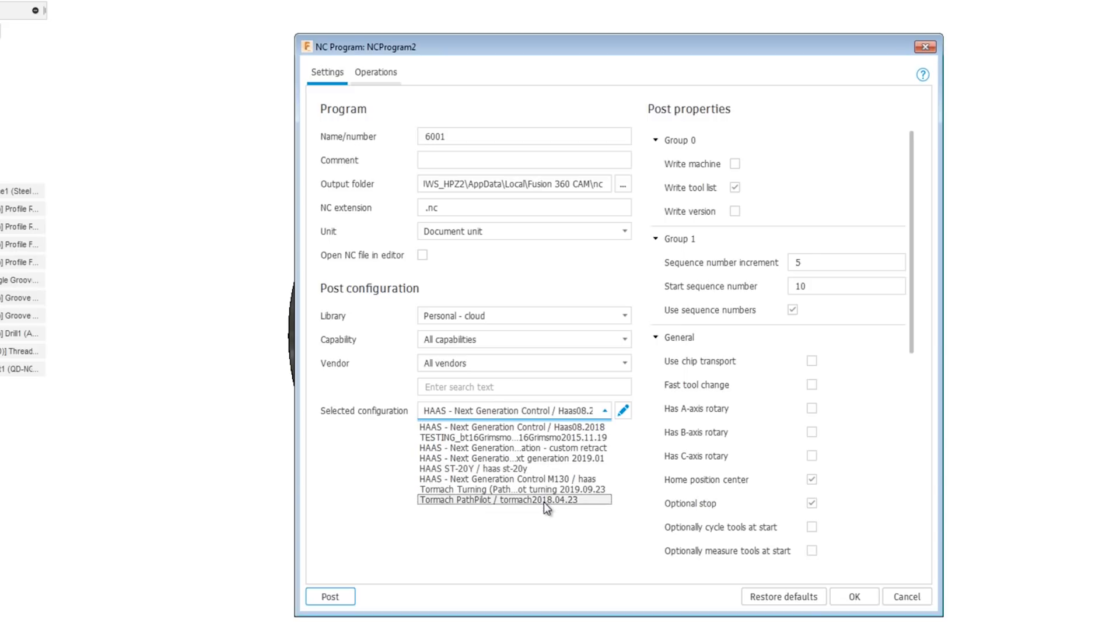
{"action": "left_click", "coordinate": [375, 71]}
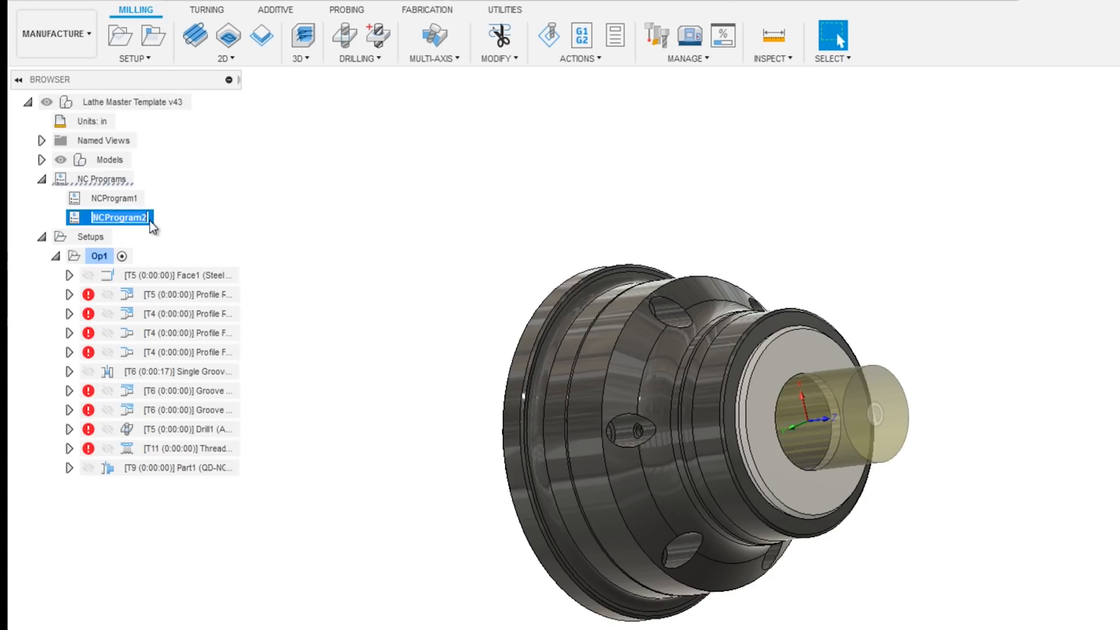
Rename the new program to 'Lathe Op2' and bring up the Lathe program's actions.
{"action": "type", "text": "Lathe Op2"}
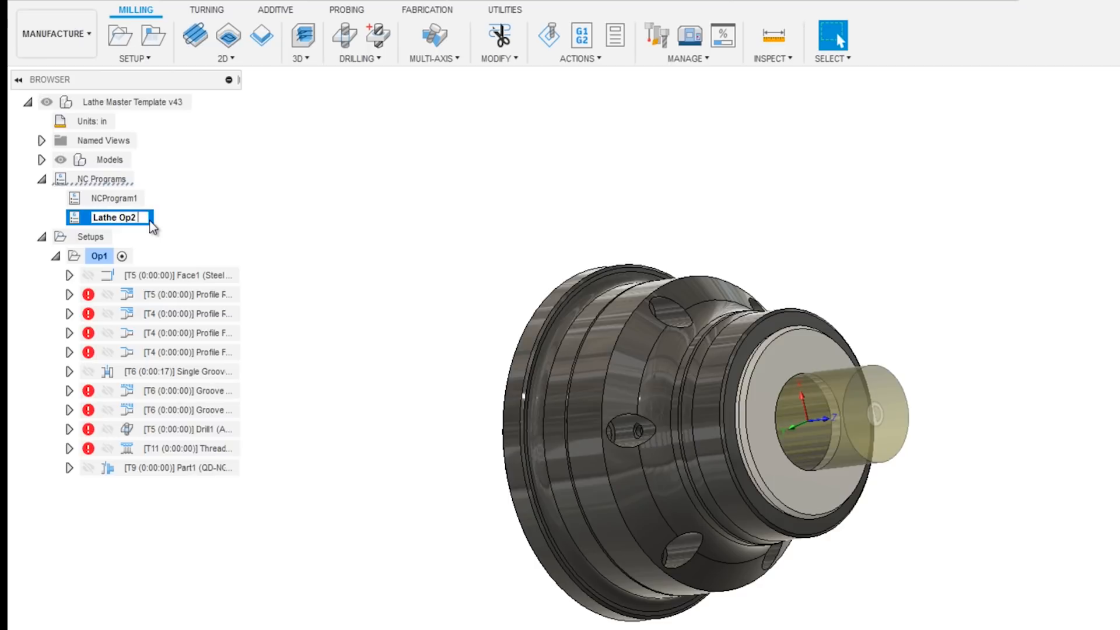
{"action": "right_click", "coordinate": [103, 119]}
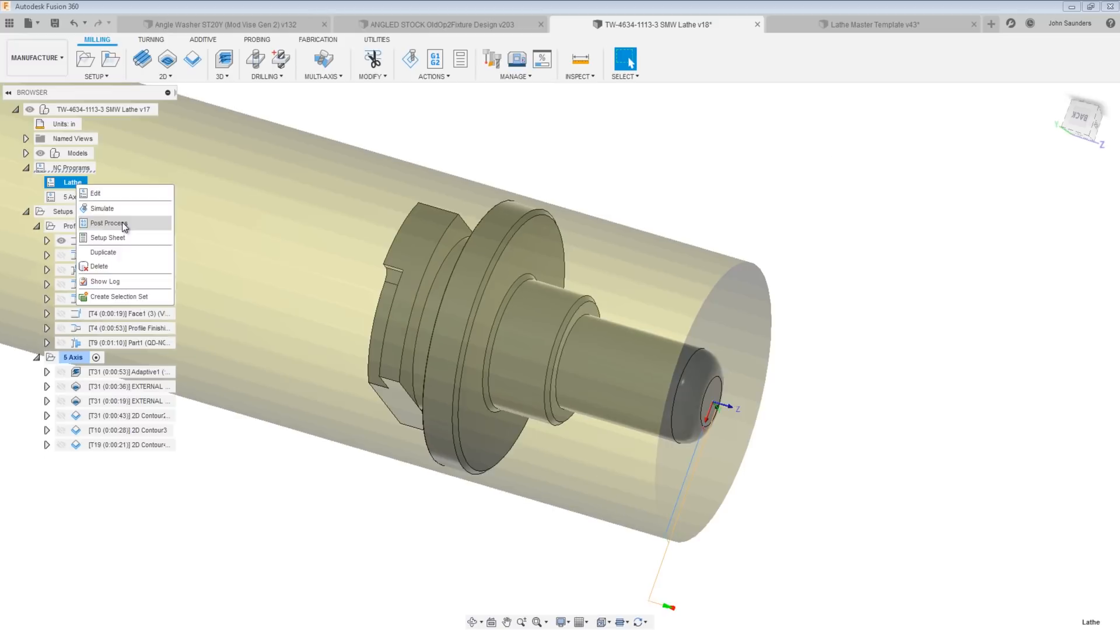
Post process the Lathe program, overwriting 8001.nc, and review the generated G-code.
{"action": "left_click", "coordinate": [109, 223]}
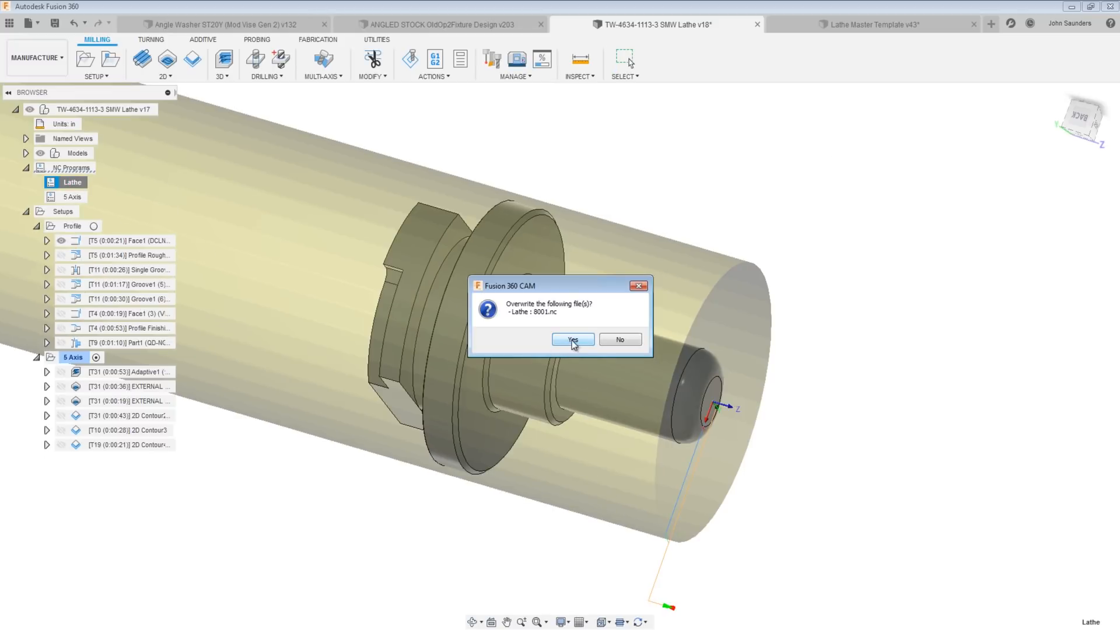
{"action": "left_click", "coordinate": [571, 339]}
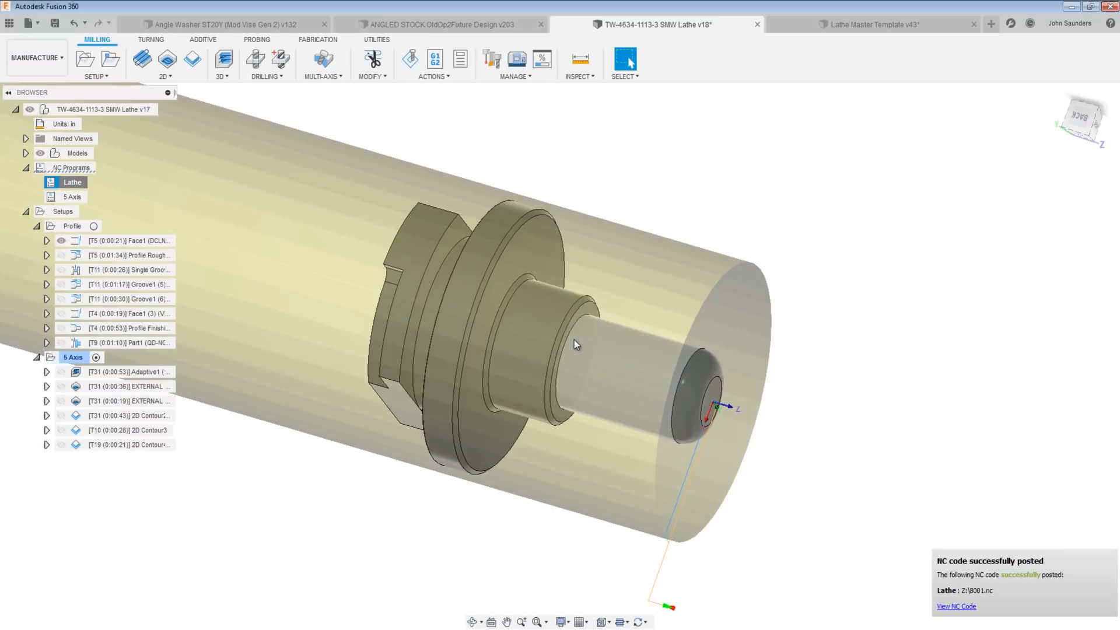
{"action": "left_click", "coordinate": [956, 606]}
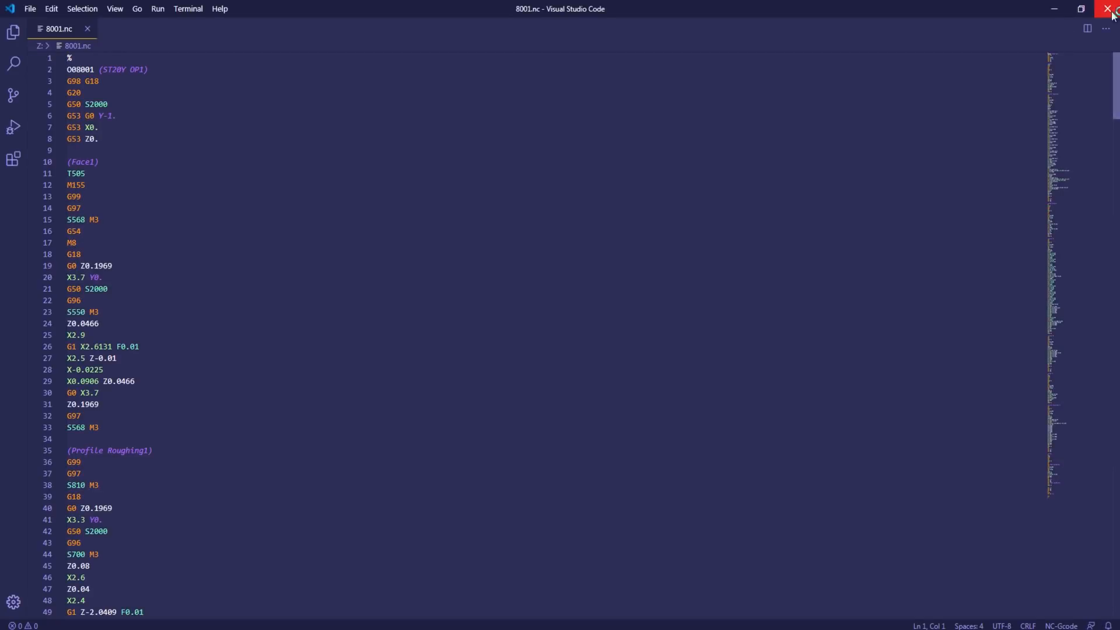
{"action": "mouse_move", "coordinate": [1109, 9]}
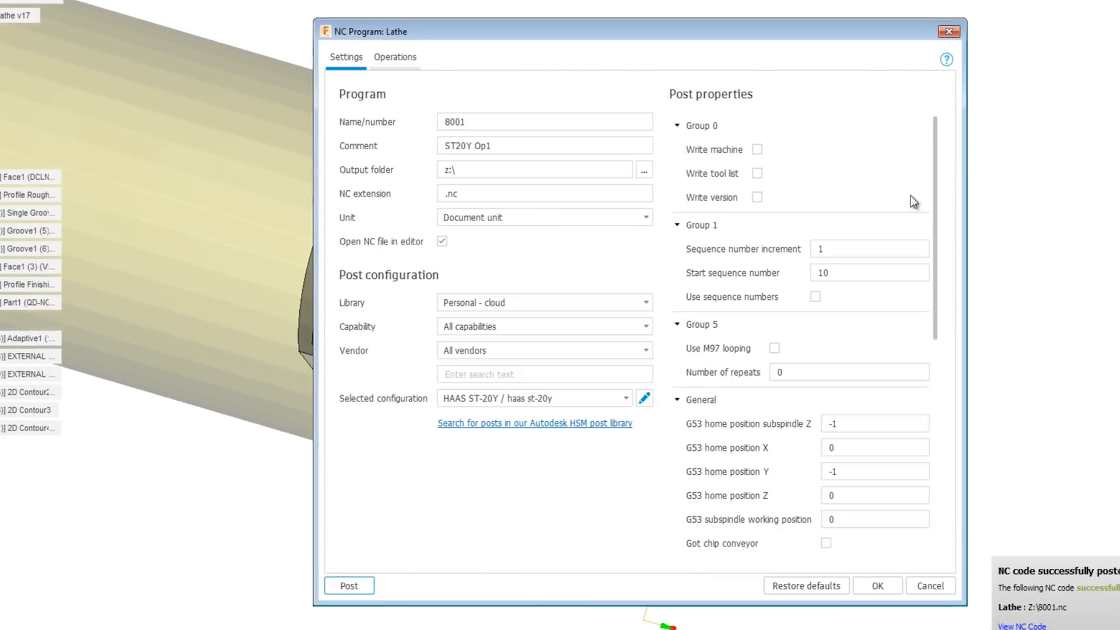
{"action": "left_click", "coordinate": [441, 241]}
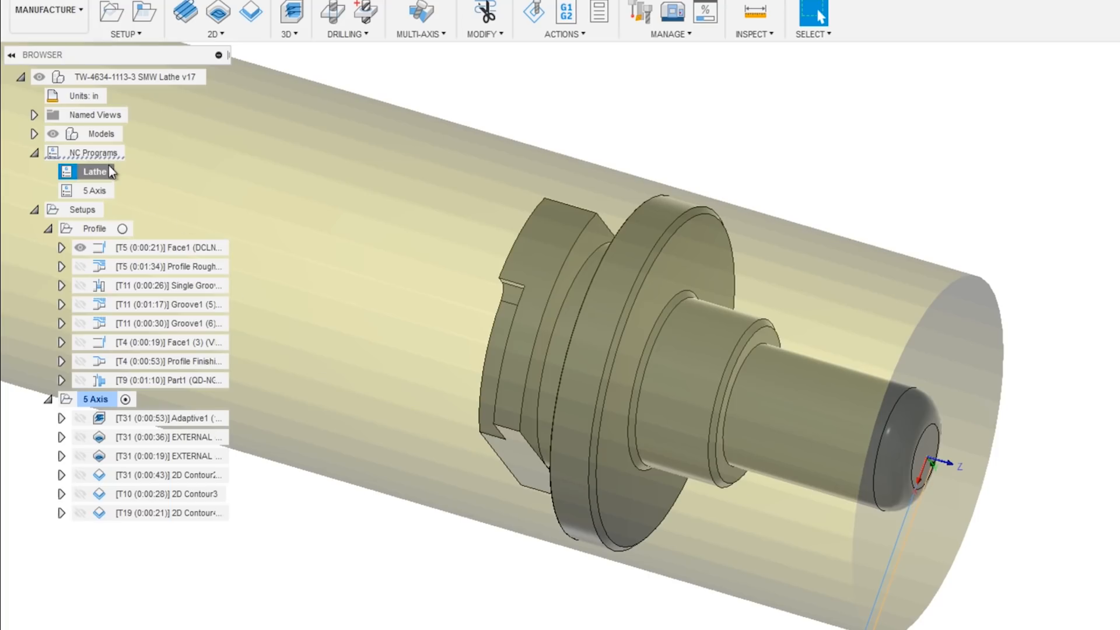
Reopen the SMW Lathe NC program's settings from its browser actions.
{"action": "right_click", "coordinate": [93, 171]}
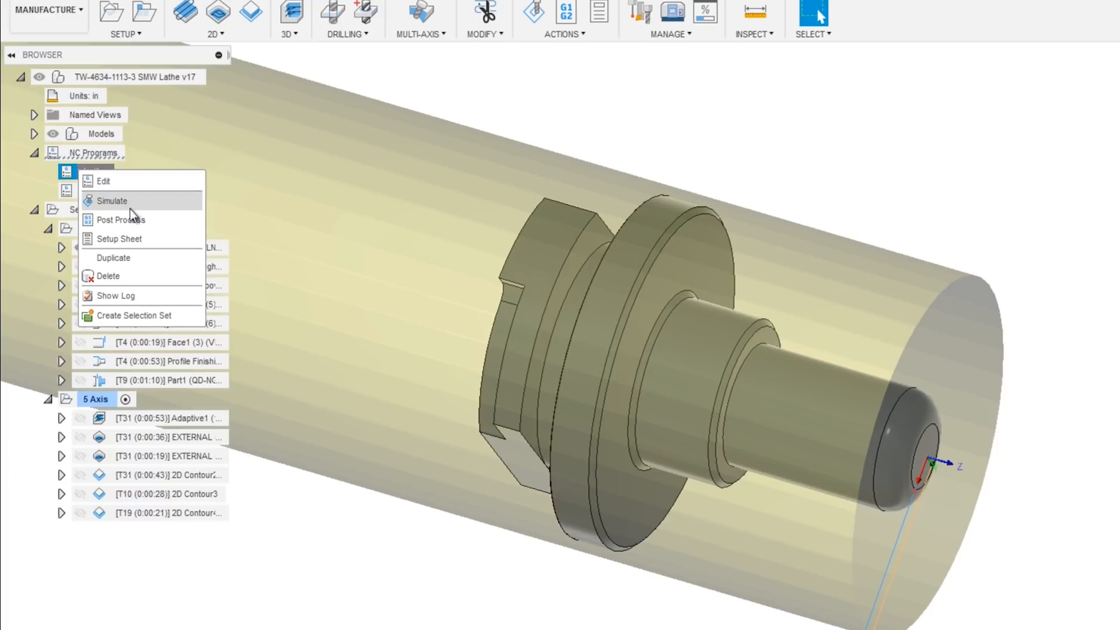
{"action": "mouse_move", "coordinate": [119, 238]}
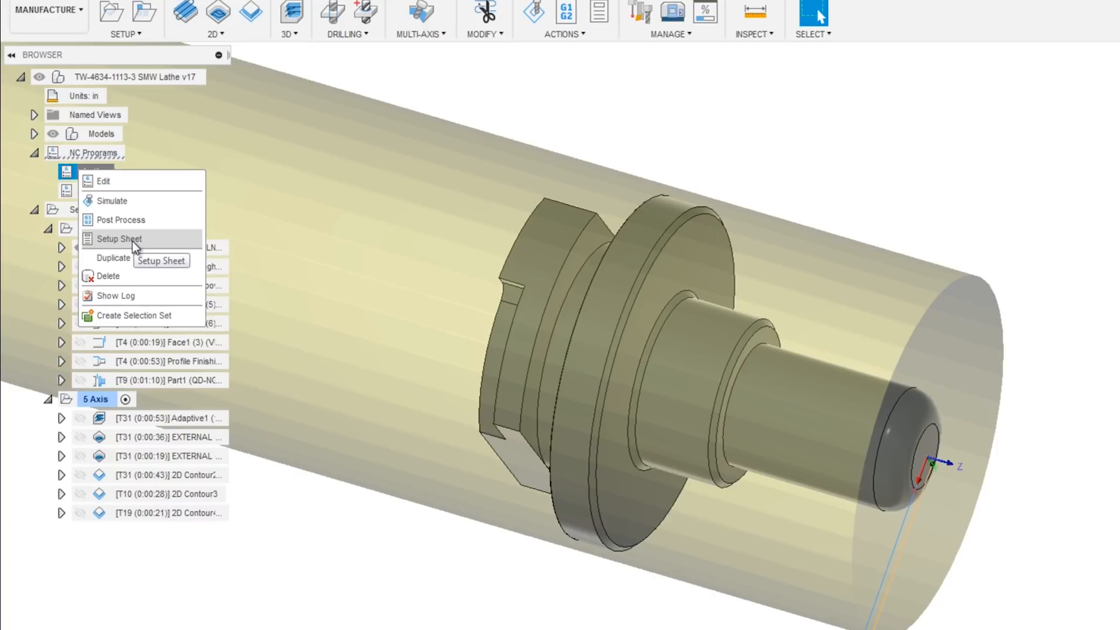
{"action": "left_click", "coordinate": [122, 219]}
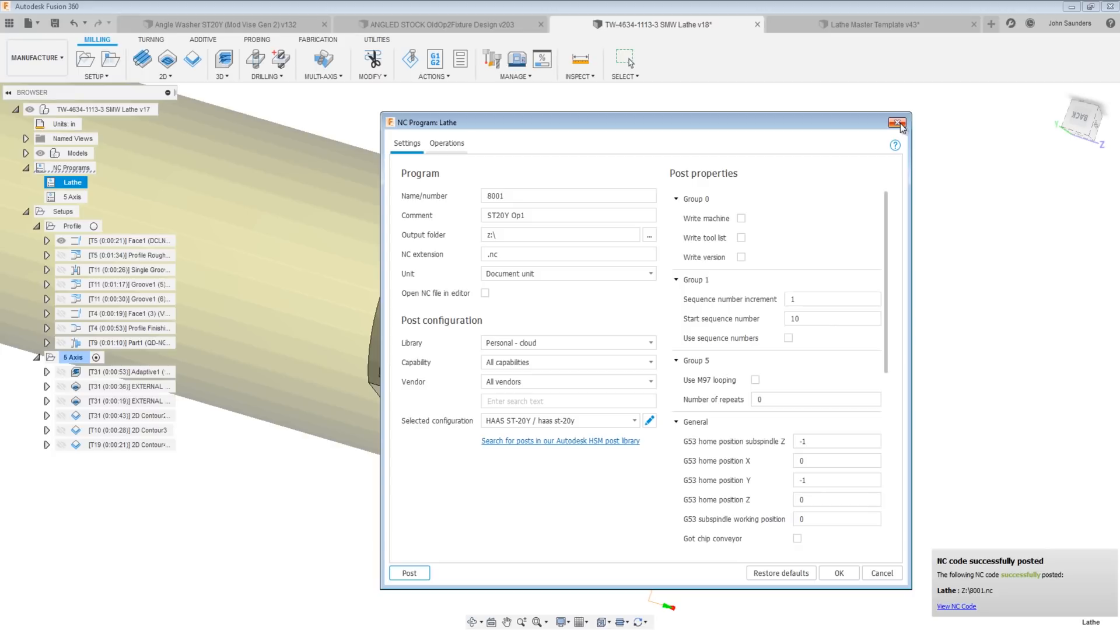
Close the NC Program dialog and look at the General page of Preferences.
{"action": "left_click", "coordinate": [900, 123]}
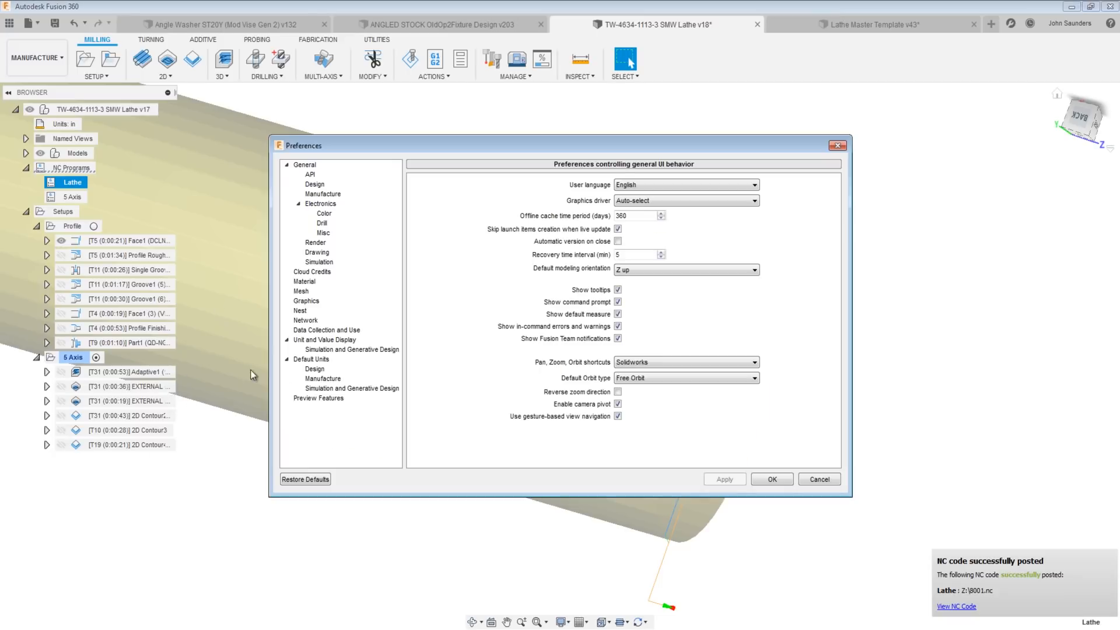
{"action": "left_click", "coordinate": [318, 398]}
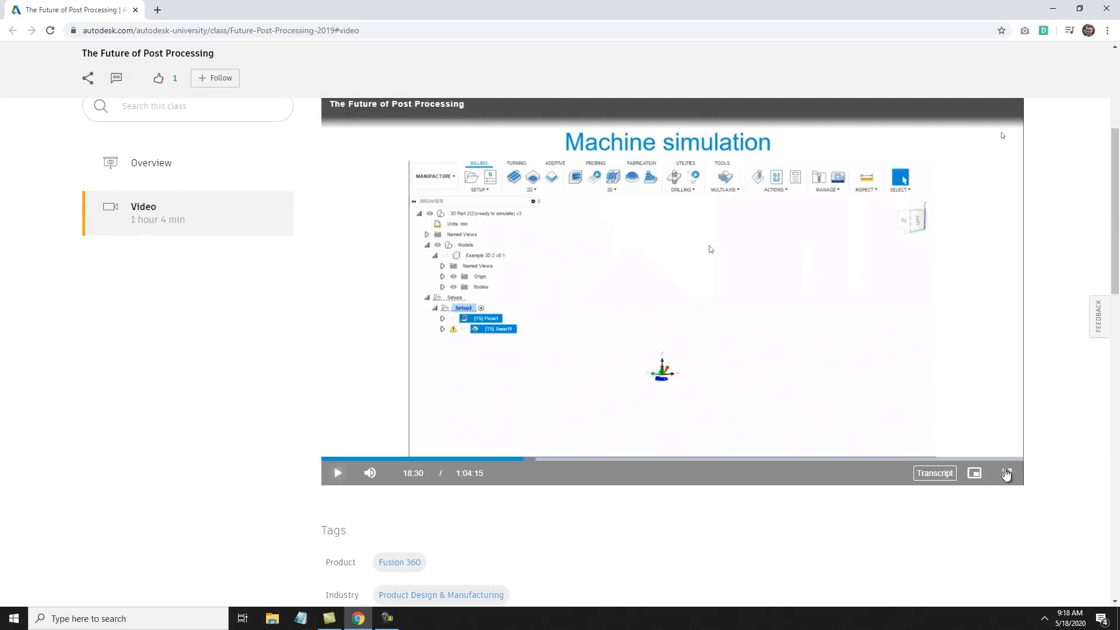
Play the class video full screen at its machine simulation demo.
{"action": "left_click", "coordinate": [1006, 473]}
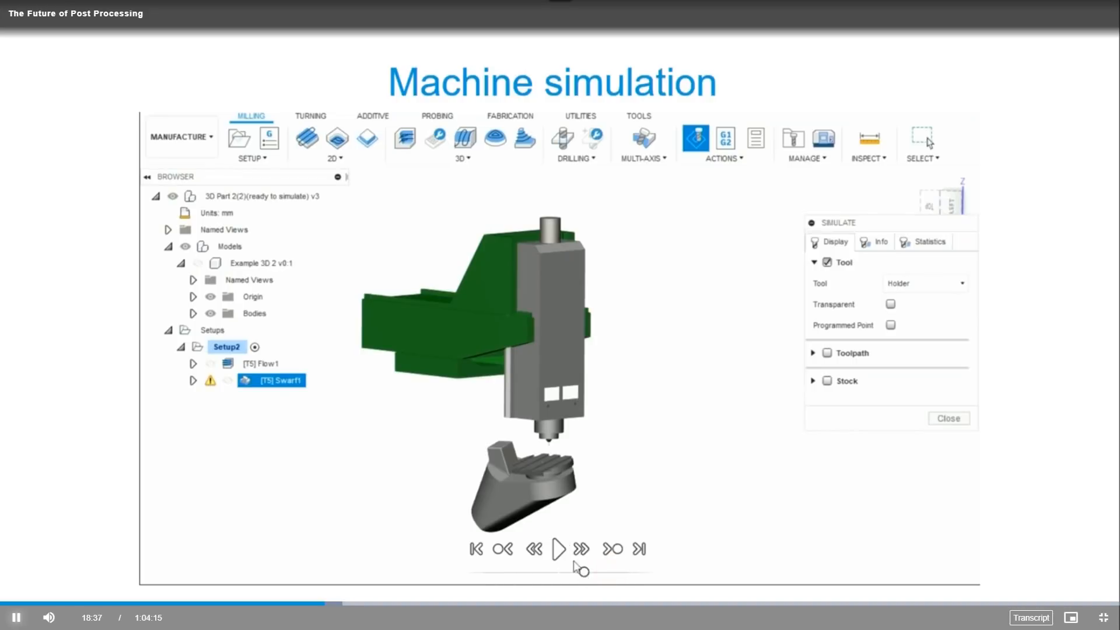
{"action": "left_click", "coordinate": [559, 548]}
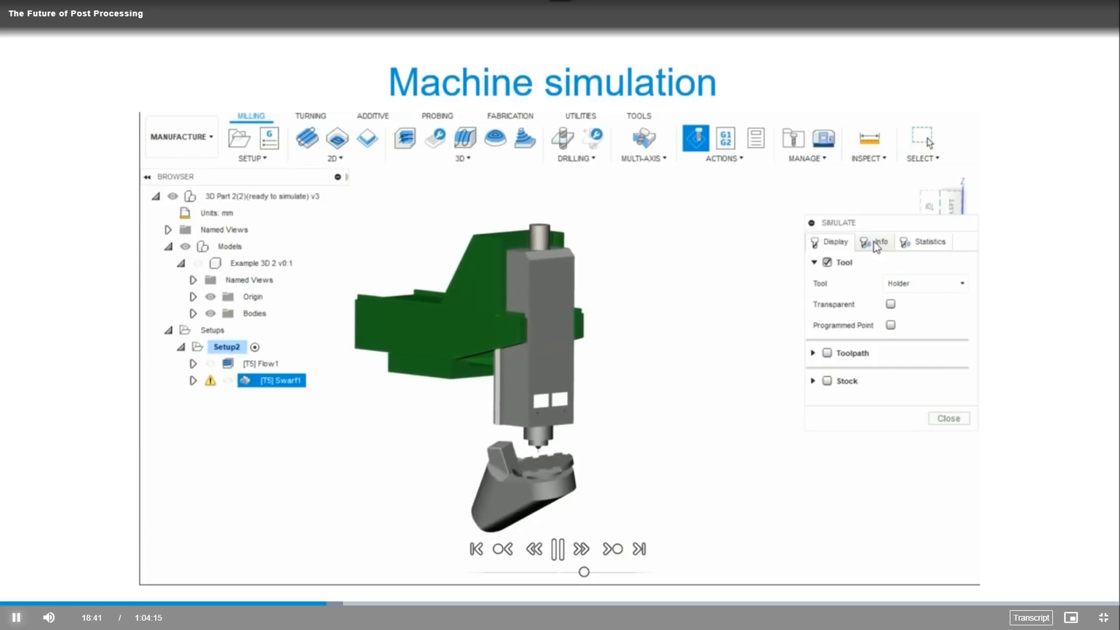
{"action": "left_click", "coordinate": [876, 241]}
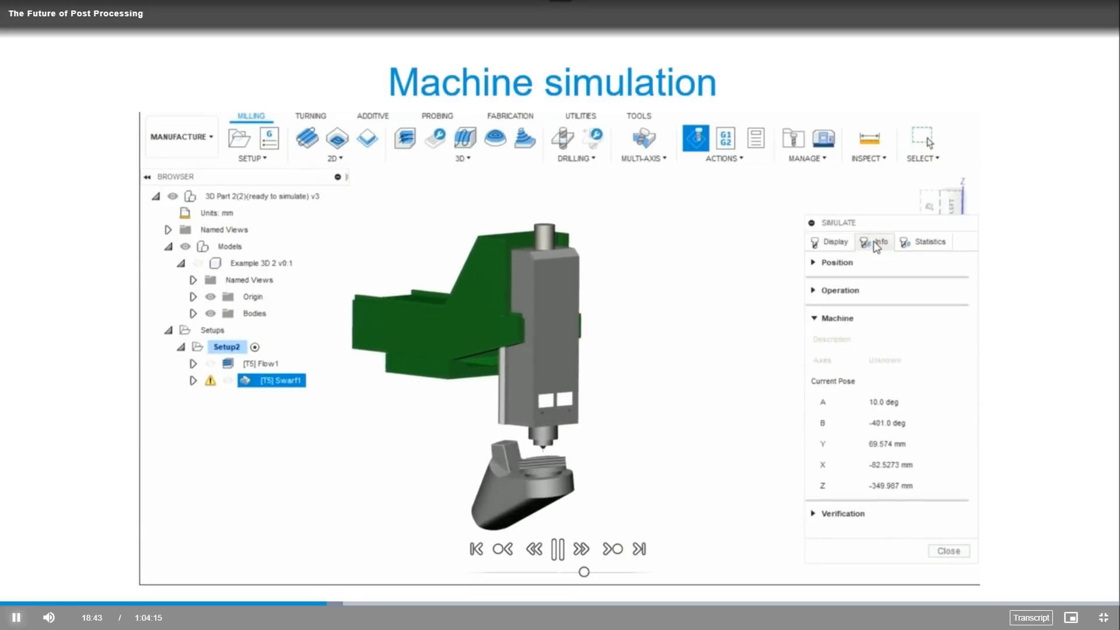